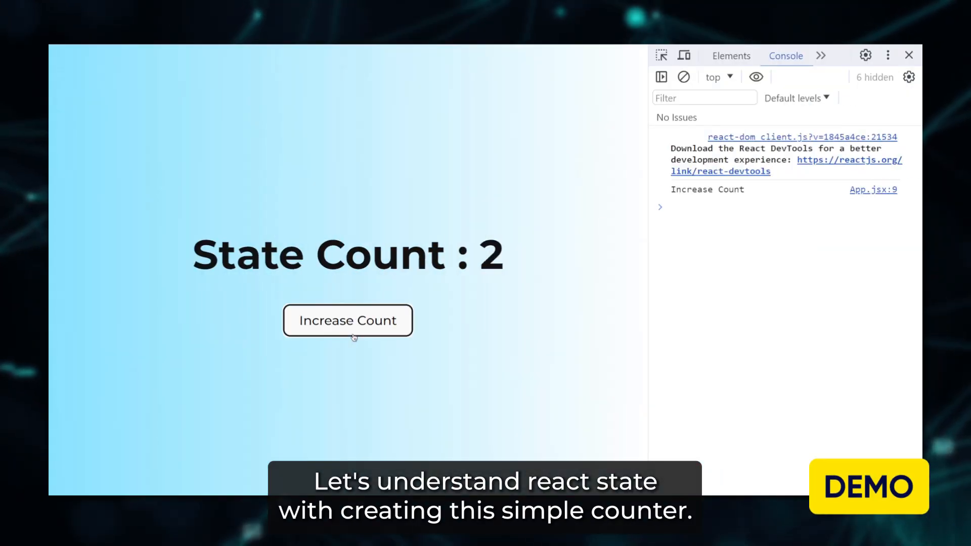
Increment the demo counter so the heading reaches State Count : 7
click(347, 321)
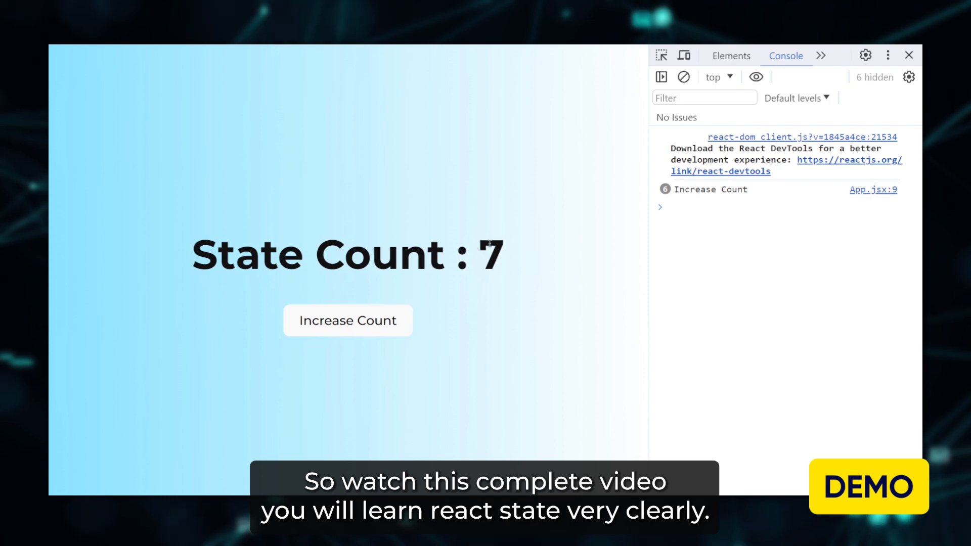
mouse_move(513, 292)
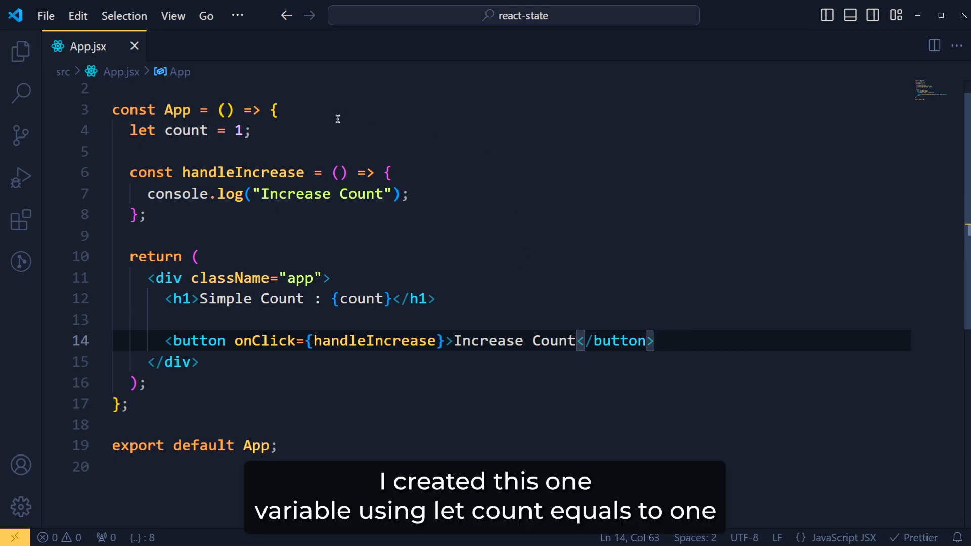
click(251, 131)
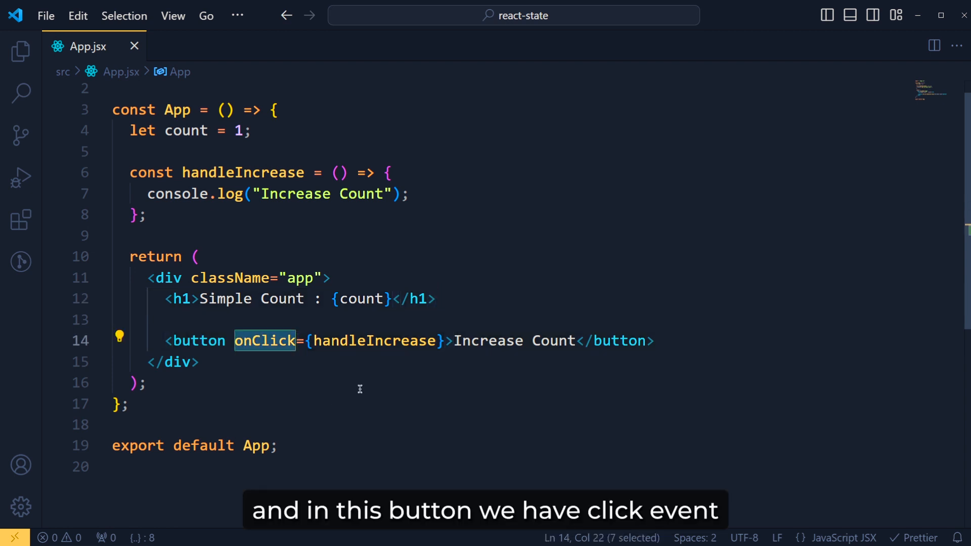
double_click(374, 341)
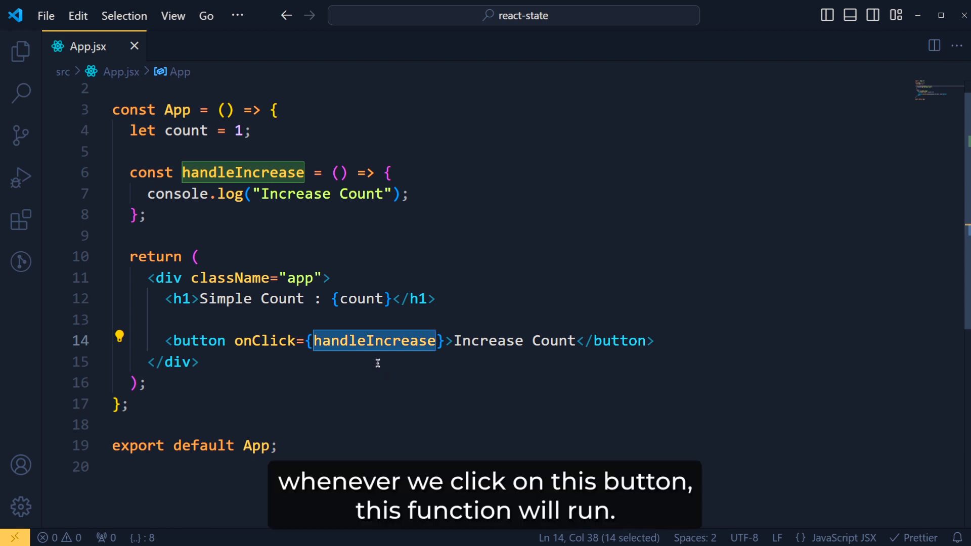
mouse_move(431, 175)
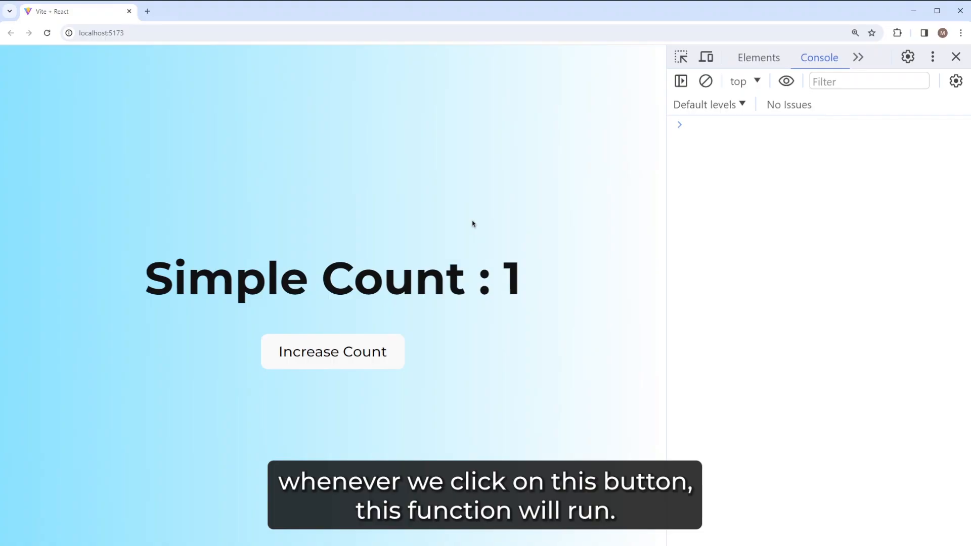
click(333, 351)
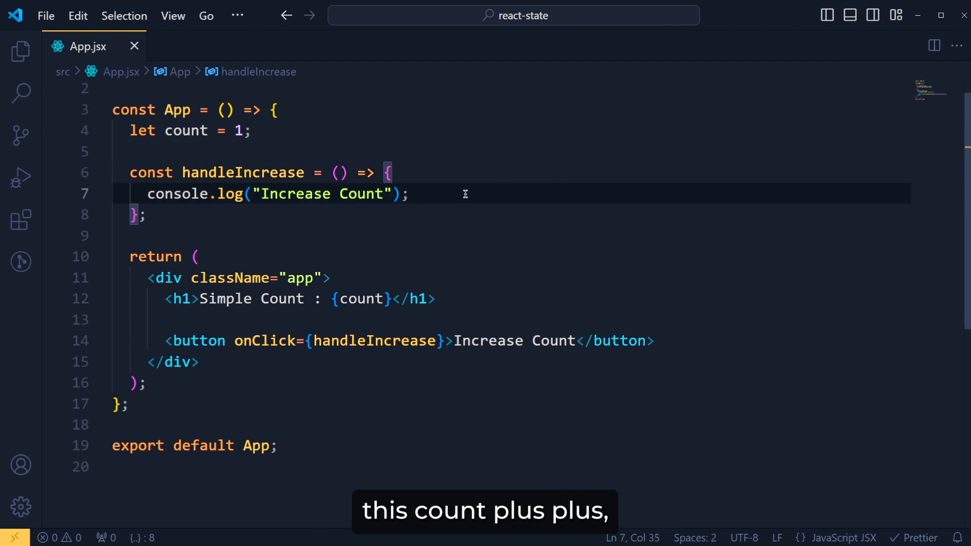
Add count++; and console.log("Counter : ", count); inside handleIncrease
text(count)
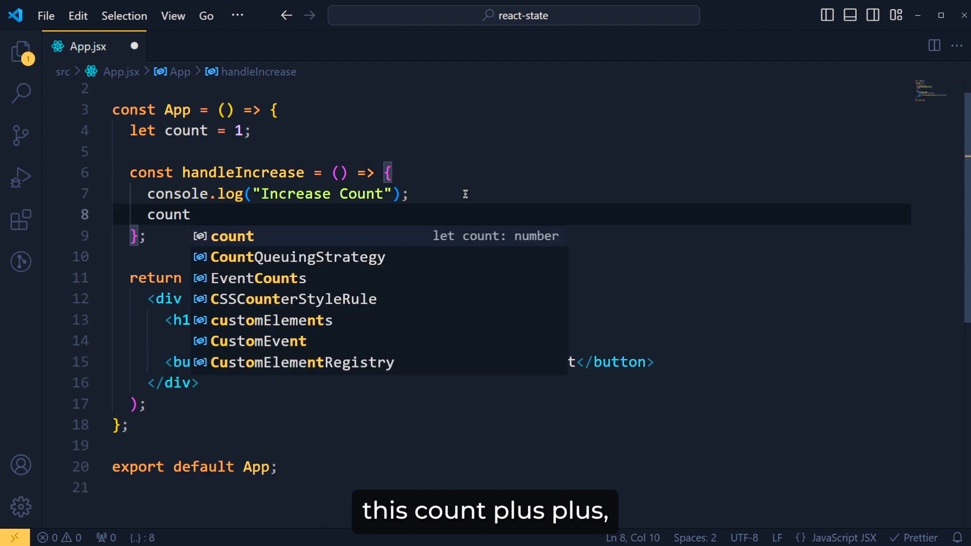
text(++;)
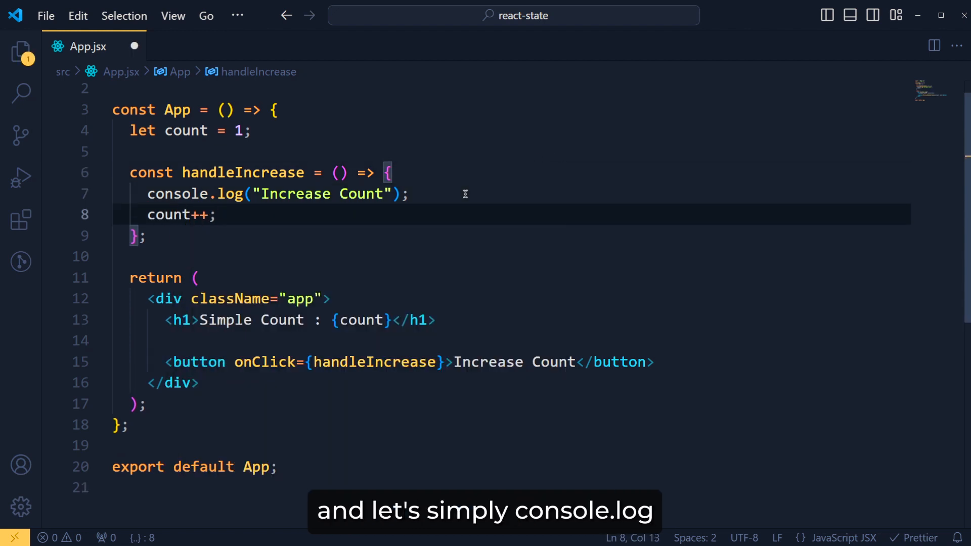
text(console.log();)
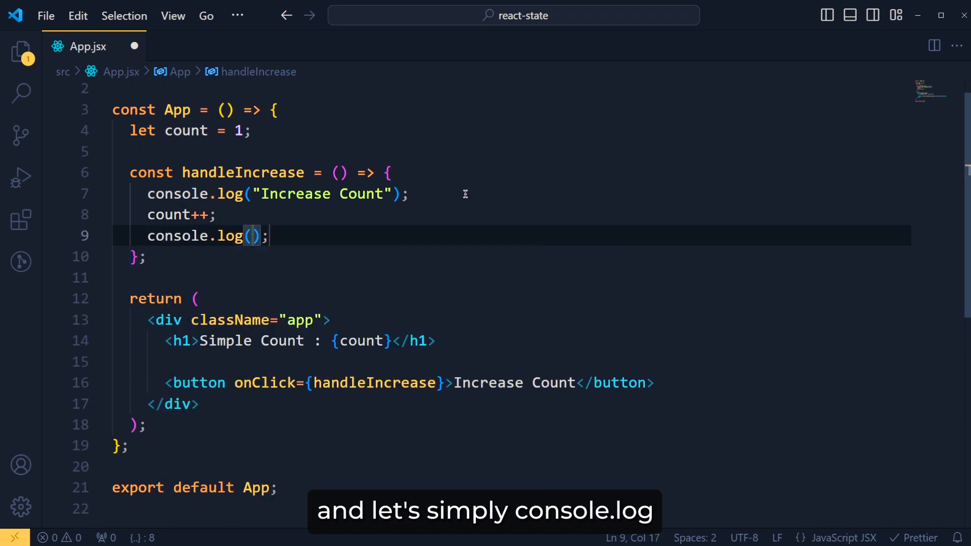
text("Counter ")
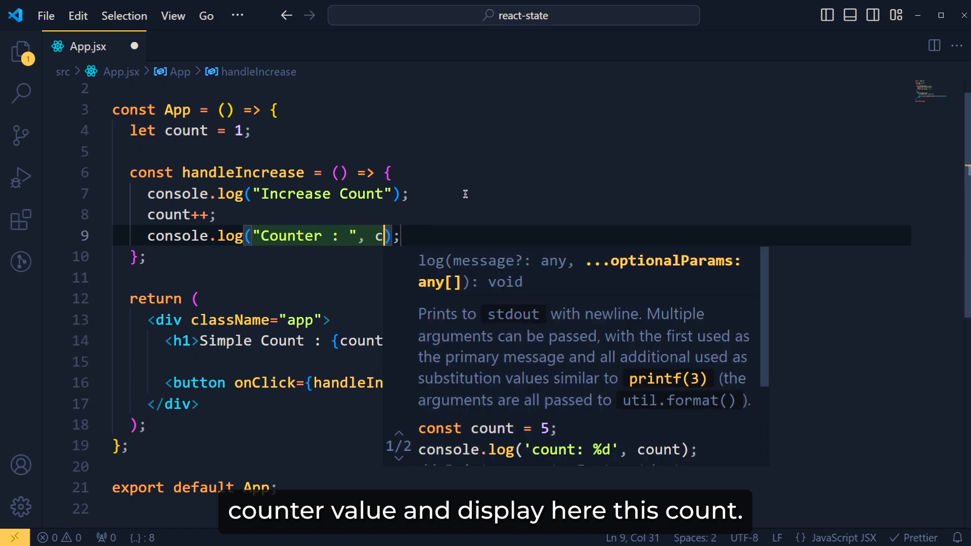
text(ount)
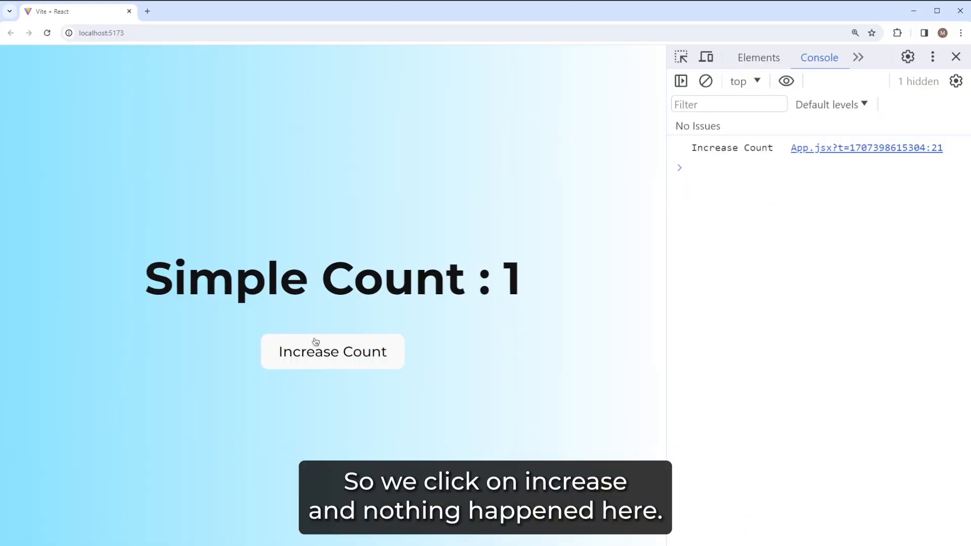
Trigger Increase Count and confirm the heading stays at Simple Count : 1
click(333, 352)
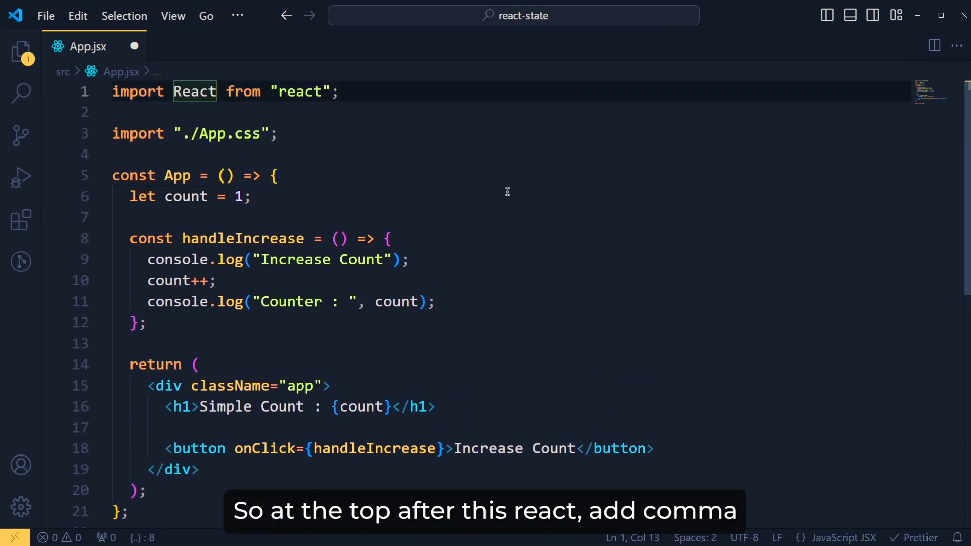
Import {useState} from react and call useState(1)
text(, {})
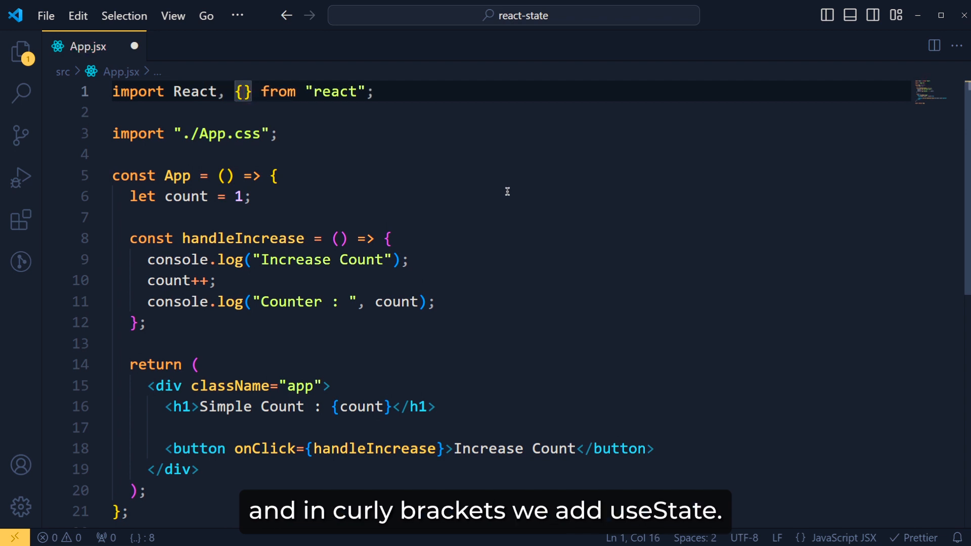
text(useState)
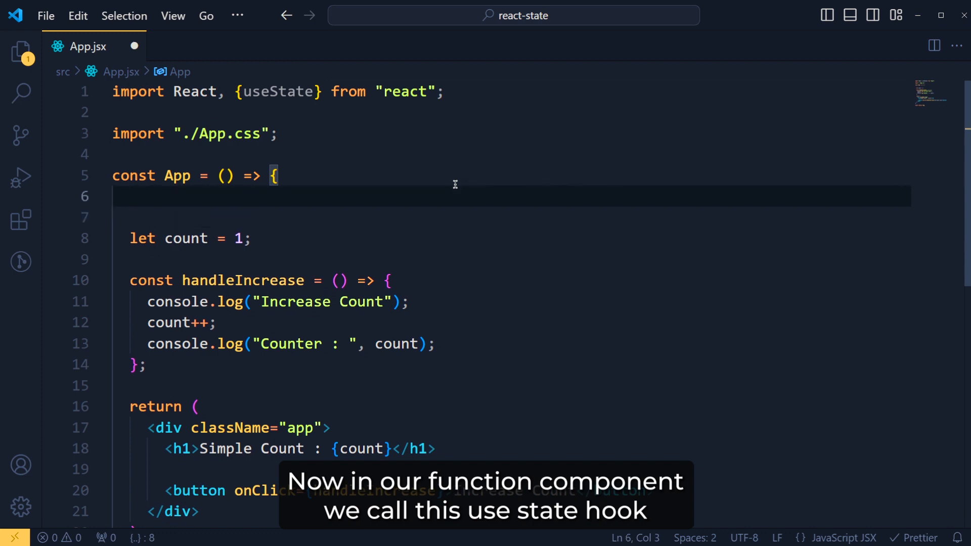
text(useState())
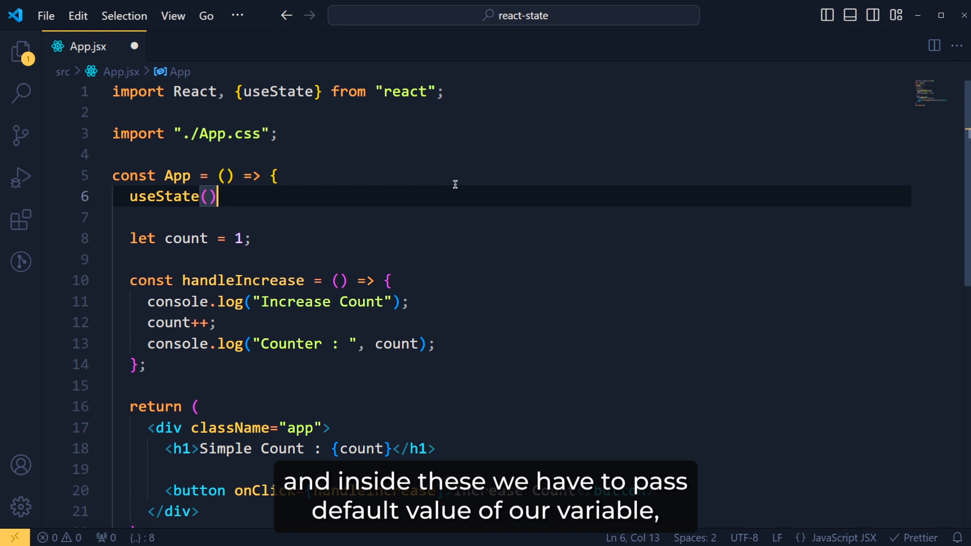
key(Left)
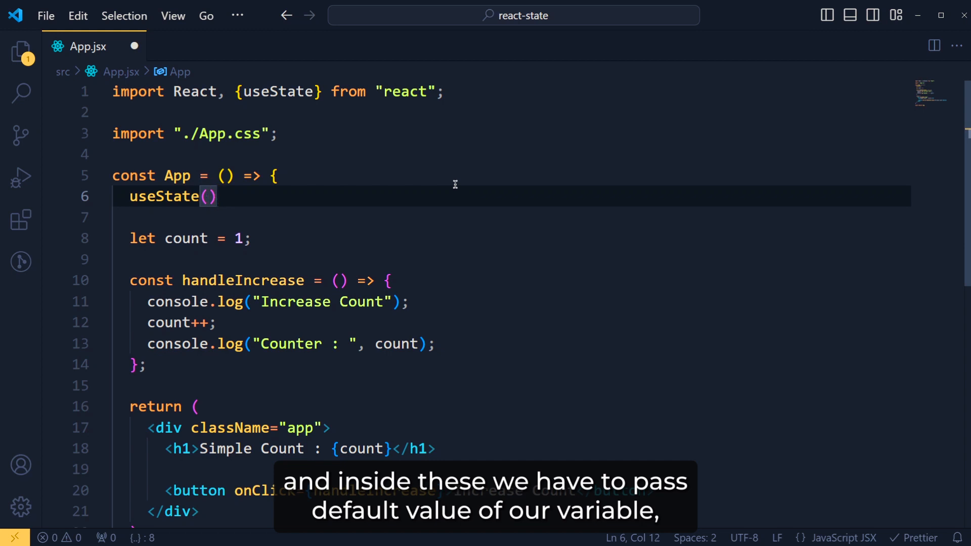
text(1)
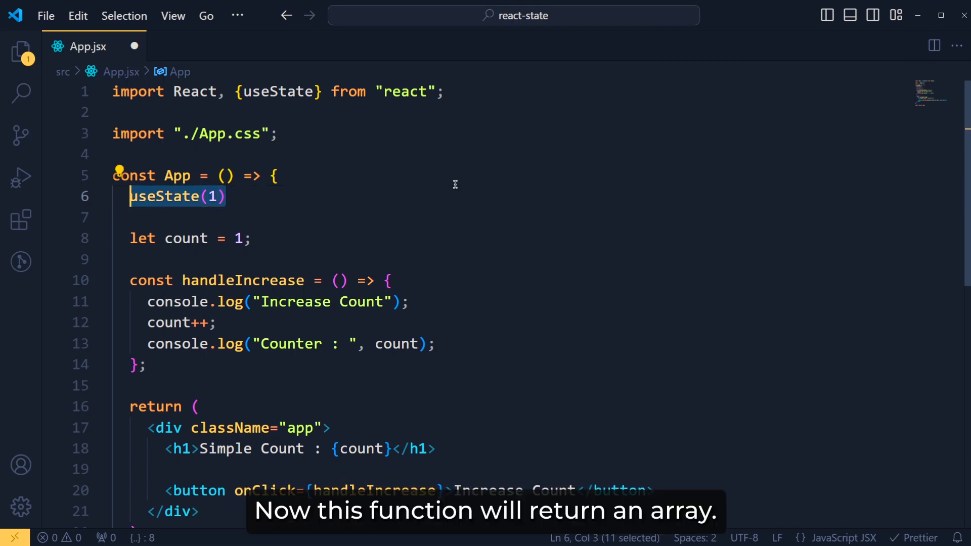
Store useState(1) in const countArr, log countArr, and save the file
click(130, 196)
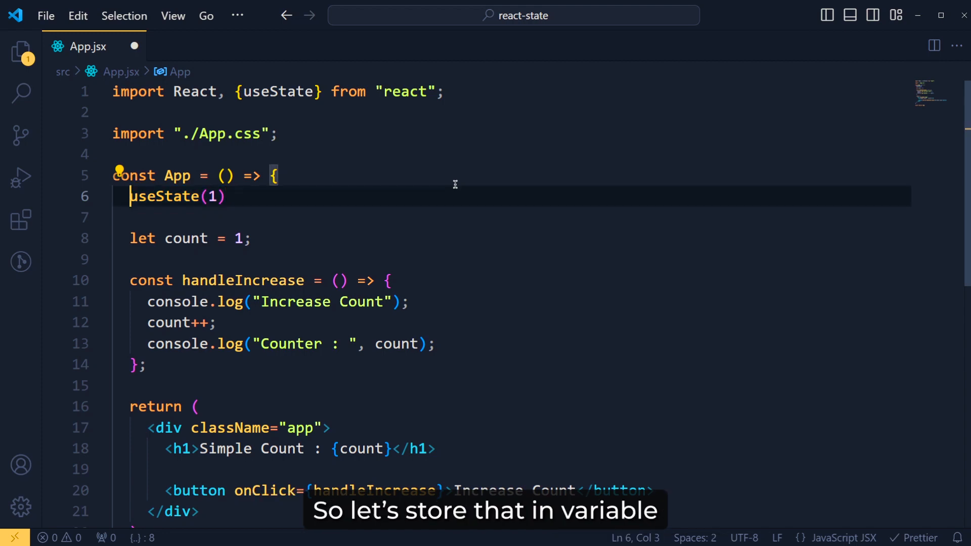
text(const countArr =)
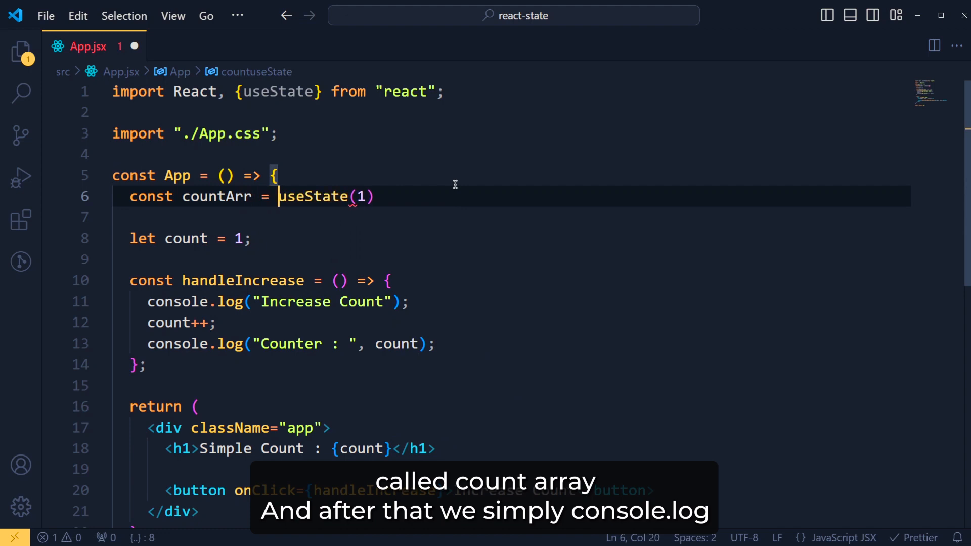
text(;)
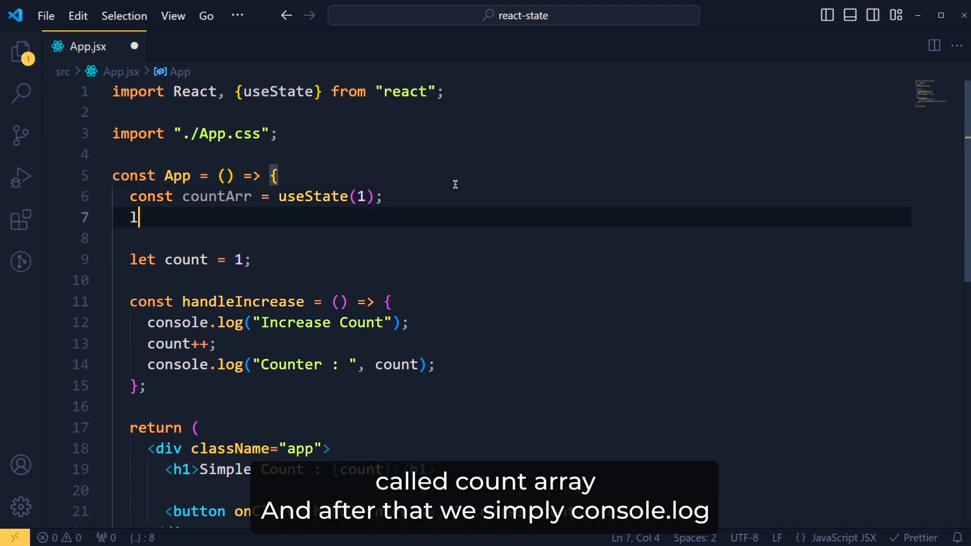
text(console.log(countArr);)
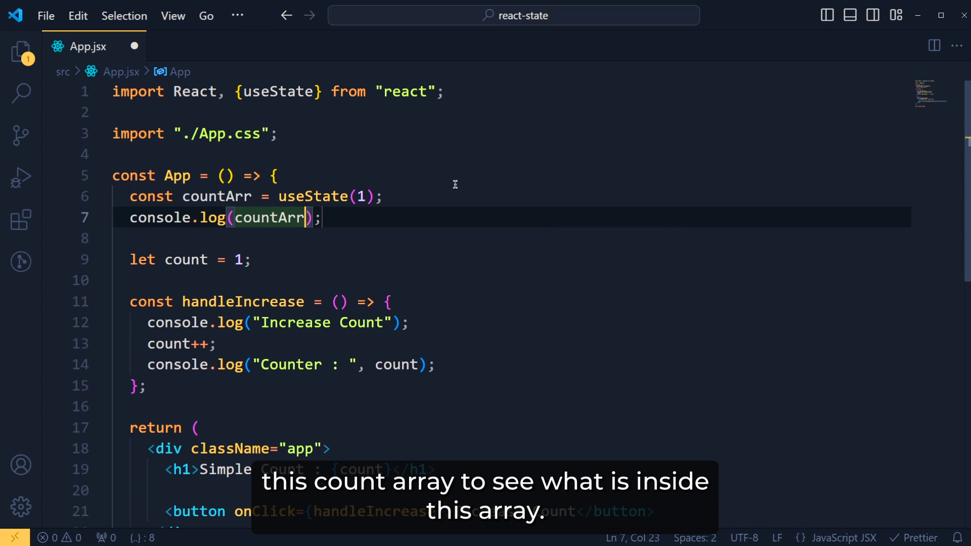
key(ctrl+s)
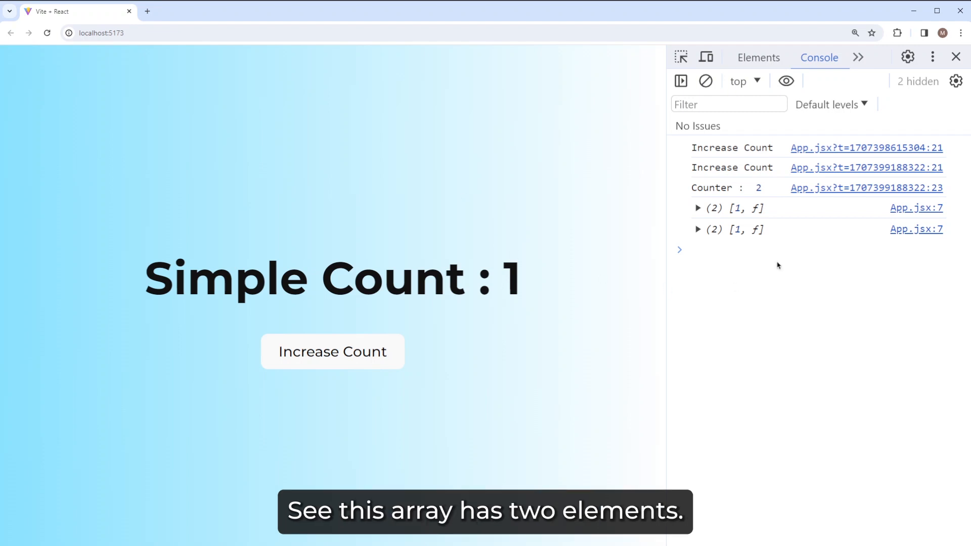
Expand the logged [1, f] array and its function element in the console
click(696, 230)
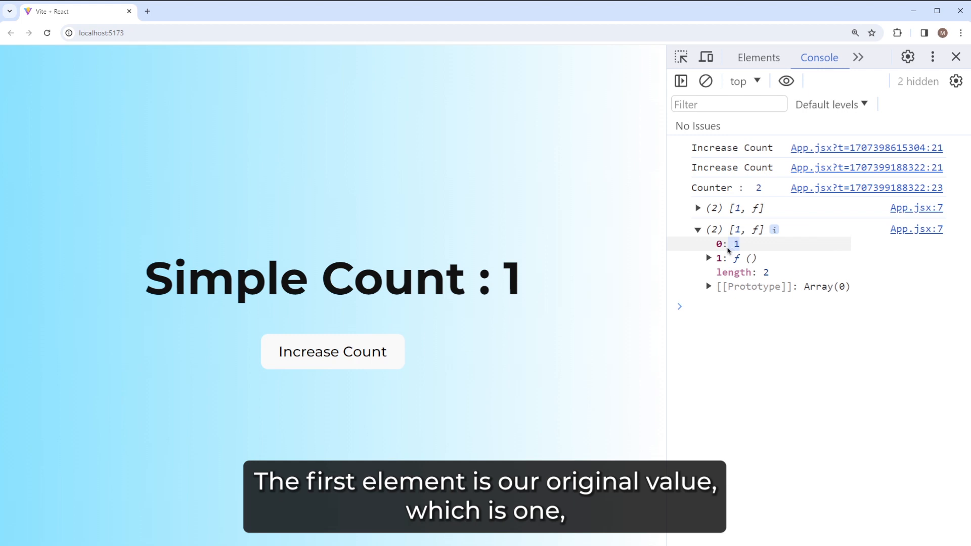
mouse_move(711, 265)
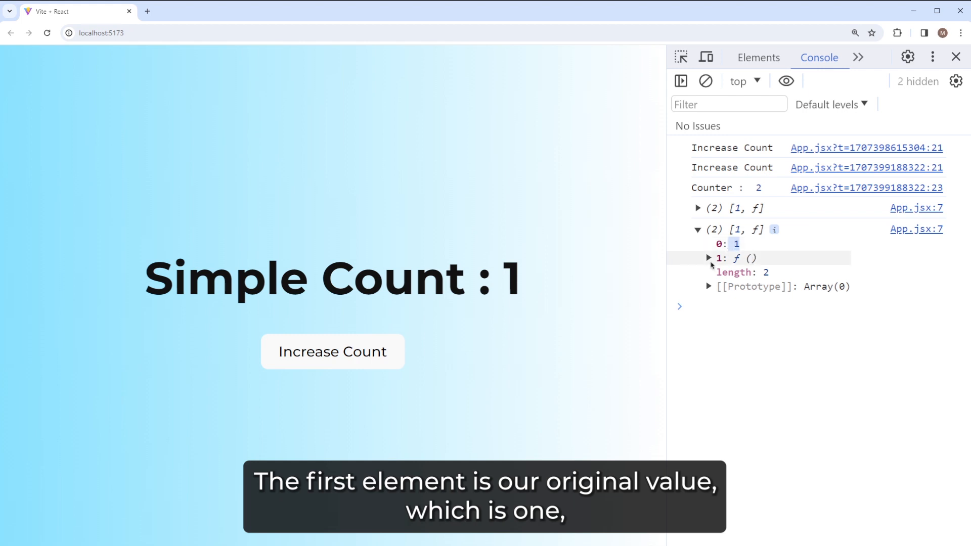
click(708, 258)
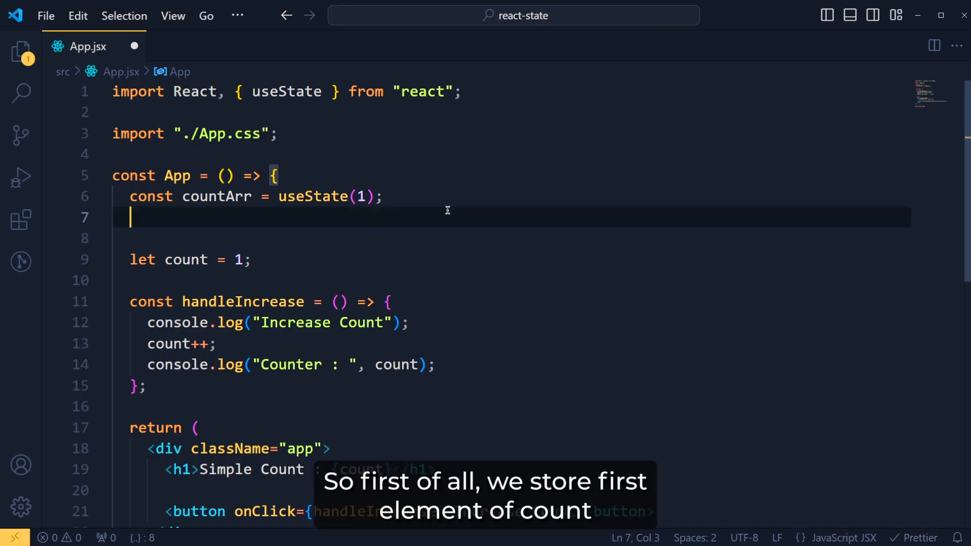
Declare const stateCount = countArr[0]
text(countArr)
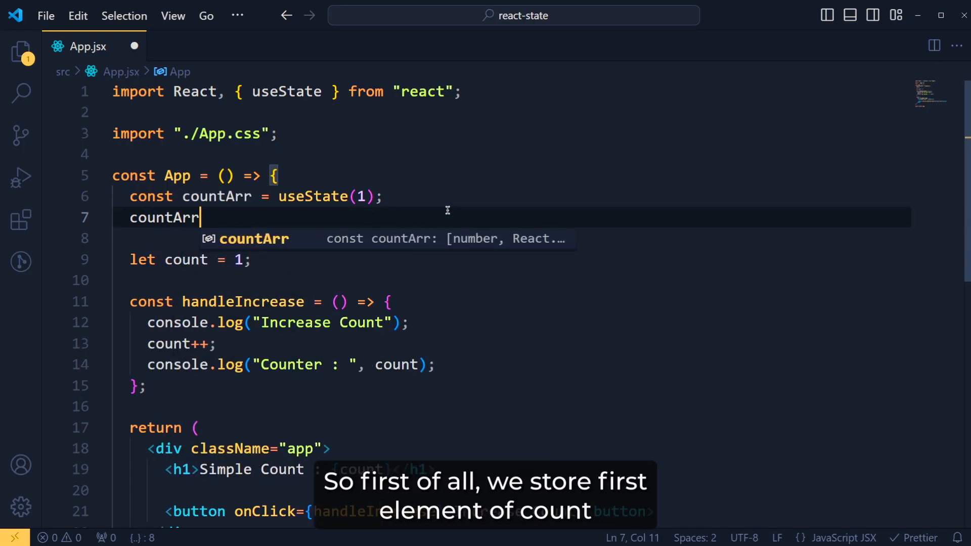
text([0])
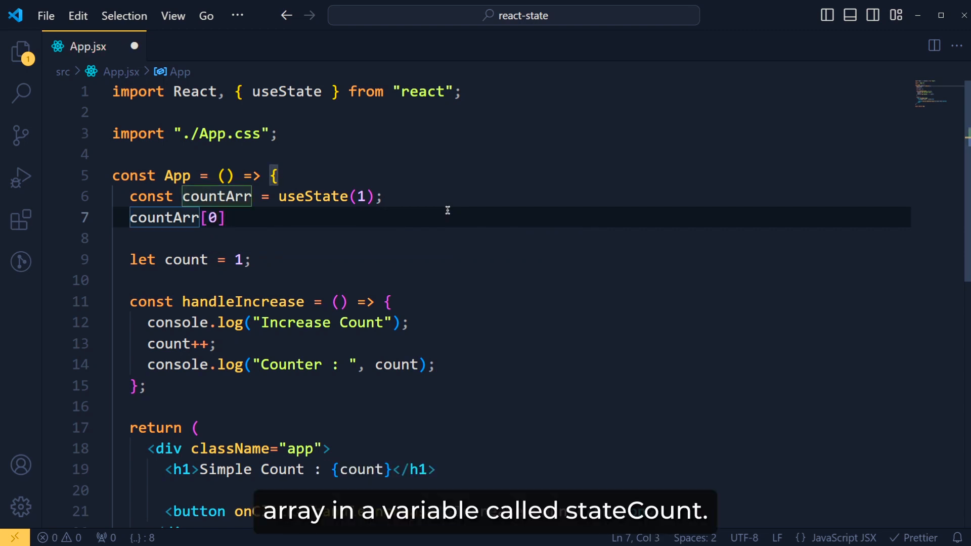
text(const stateCount =)
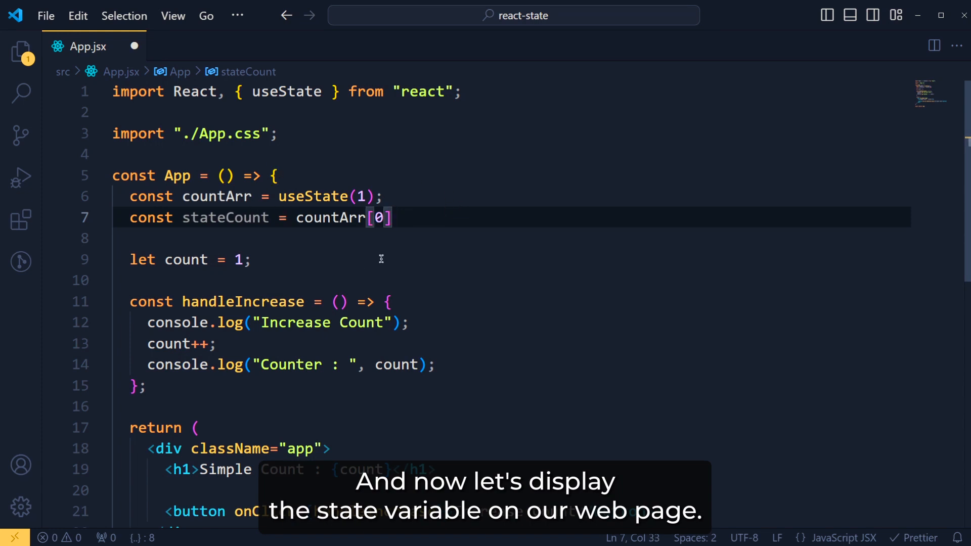
scroll(down, 3)
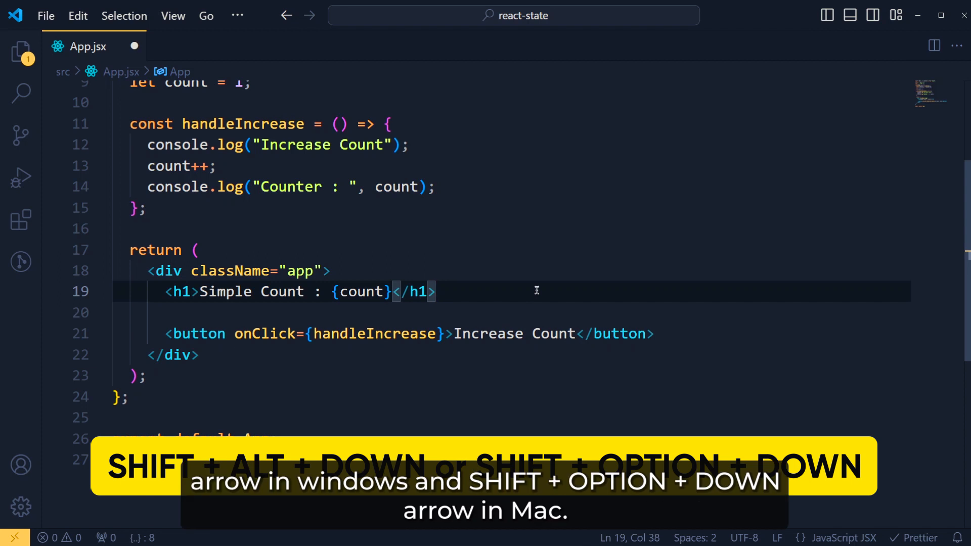
Duplicate the h1 heading as State Count : {stateCount}
key(shift+alt+down)
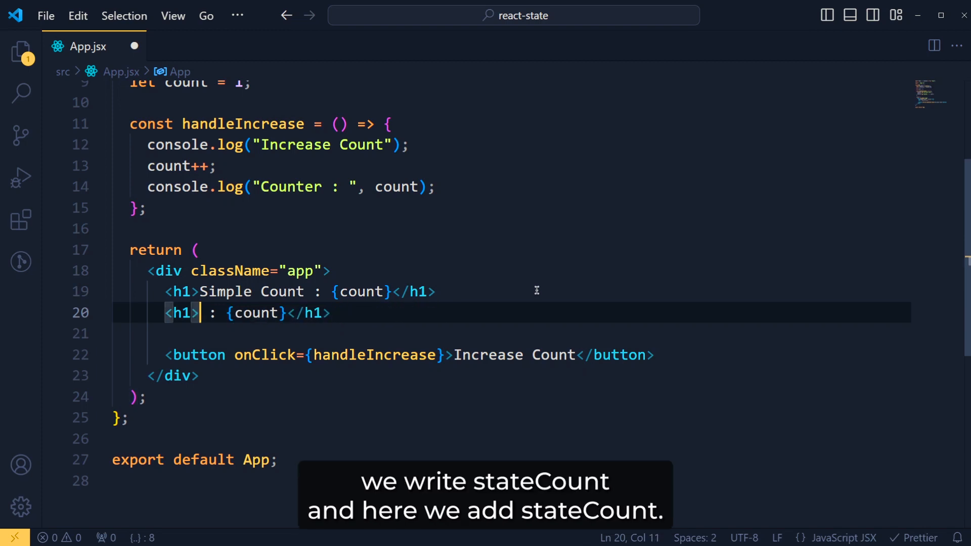
text(State Count)
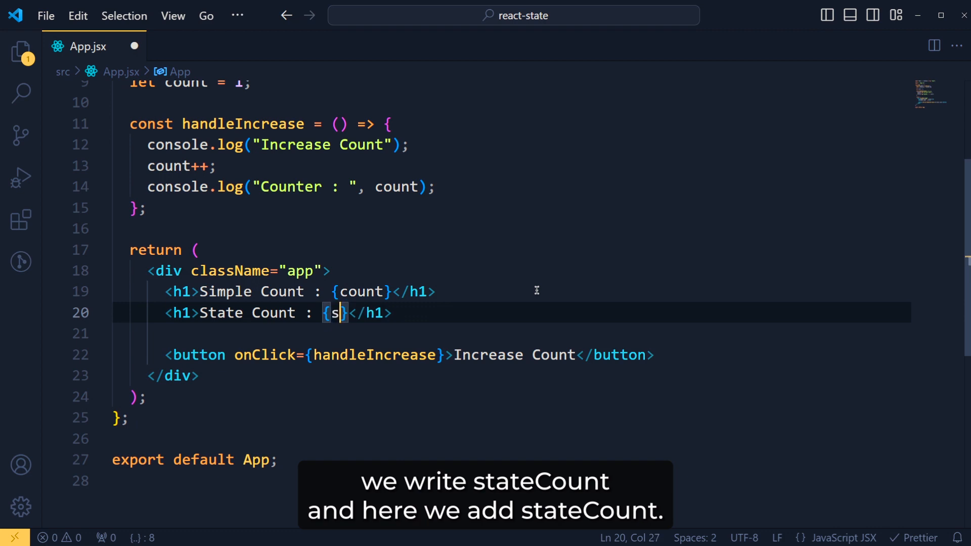
text(tateCount)
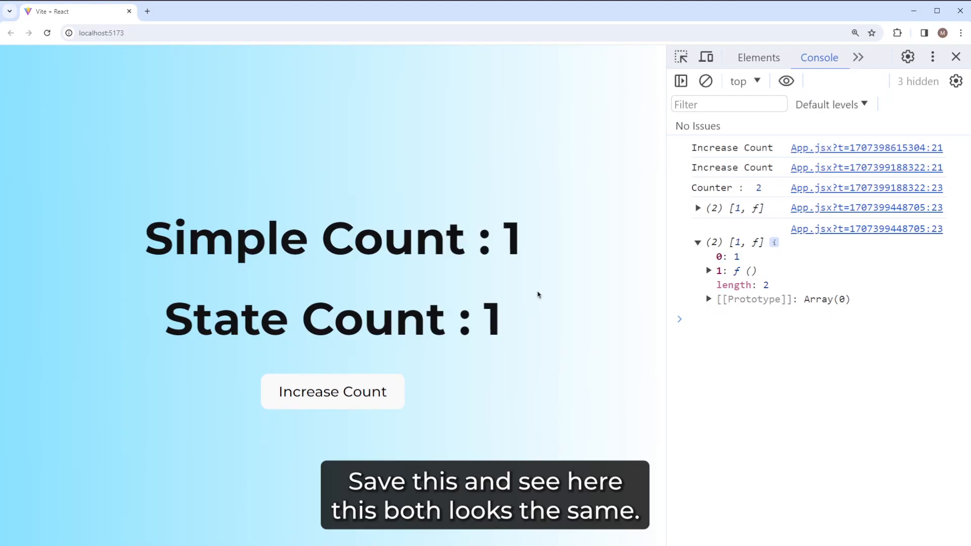
mouse_move(571, 321)
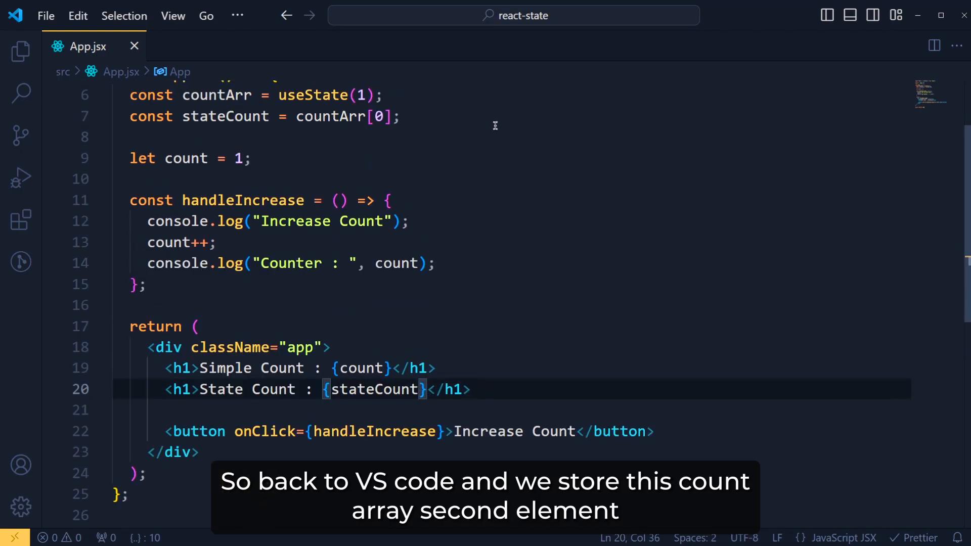
Declare const setStateCount = countArr[1] and highlight the setter name
text(countArr[1)
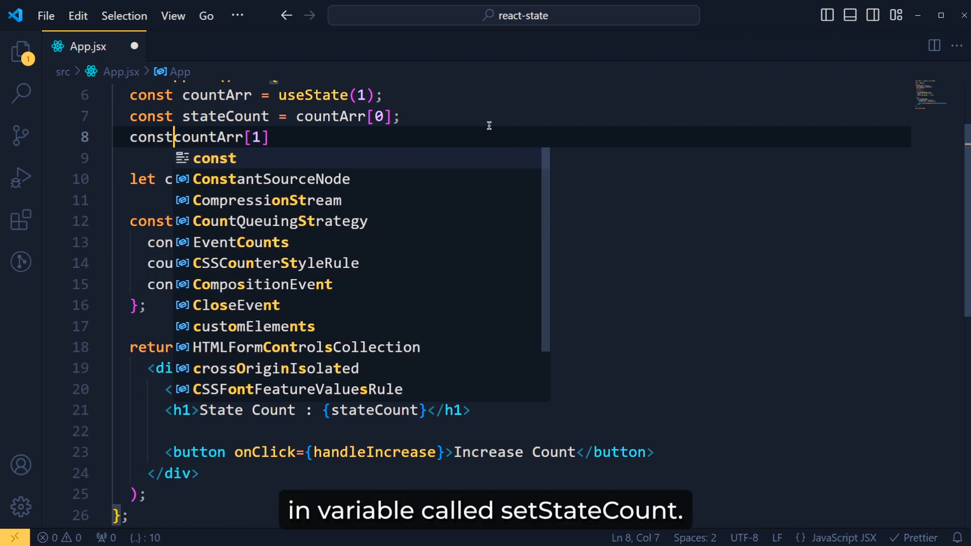
text(setStateCount)
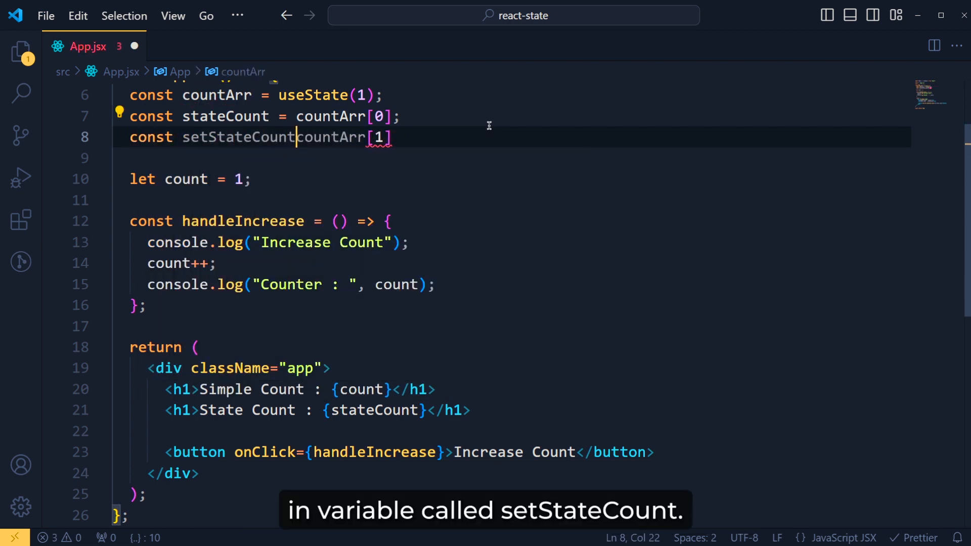
text(=)
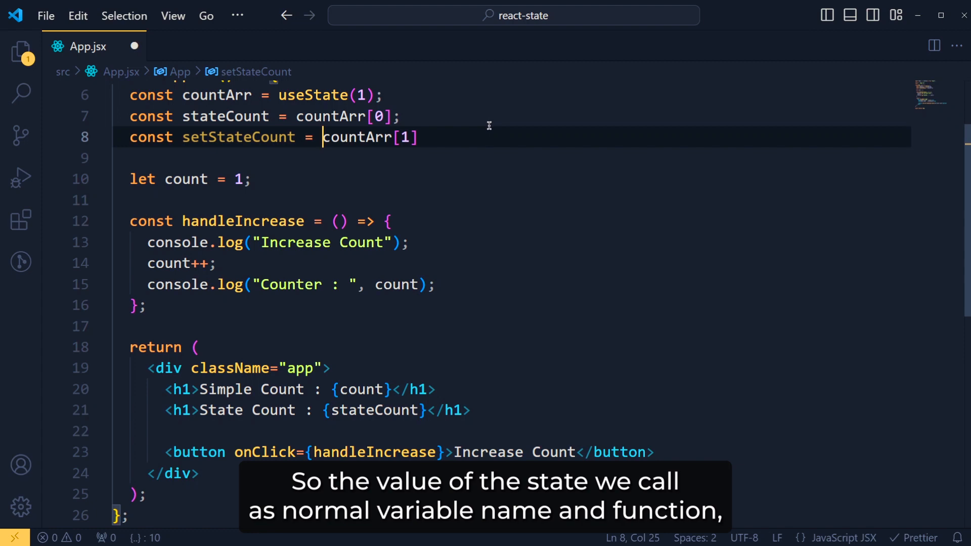
double_click(225, 117)
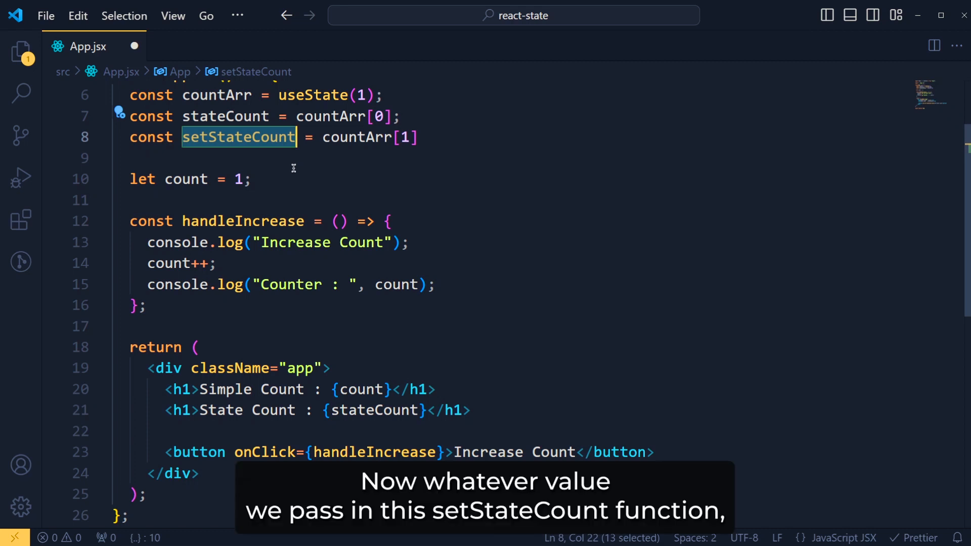
mouse_move(332, 173)
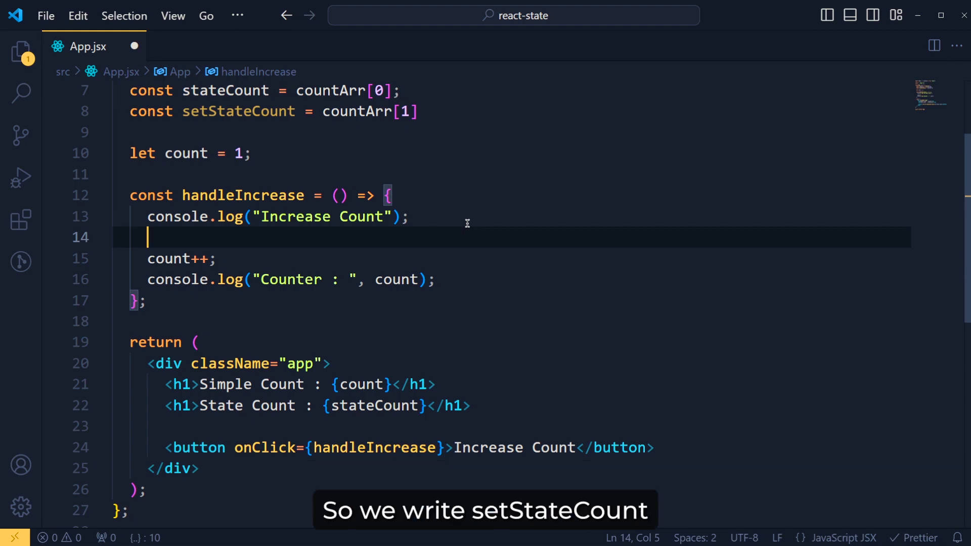
Call setStateCount(stateCount + 1) inside handleIncrease
text(setStateCount()
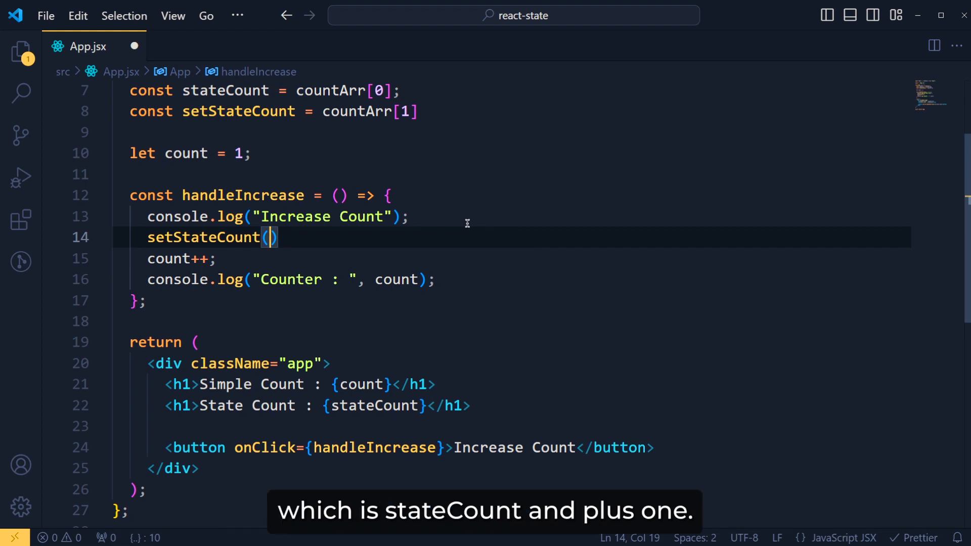
text(stateCount)
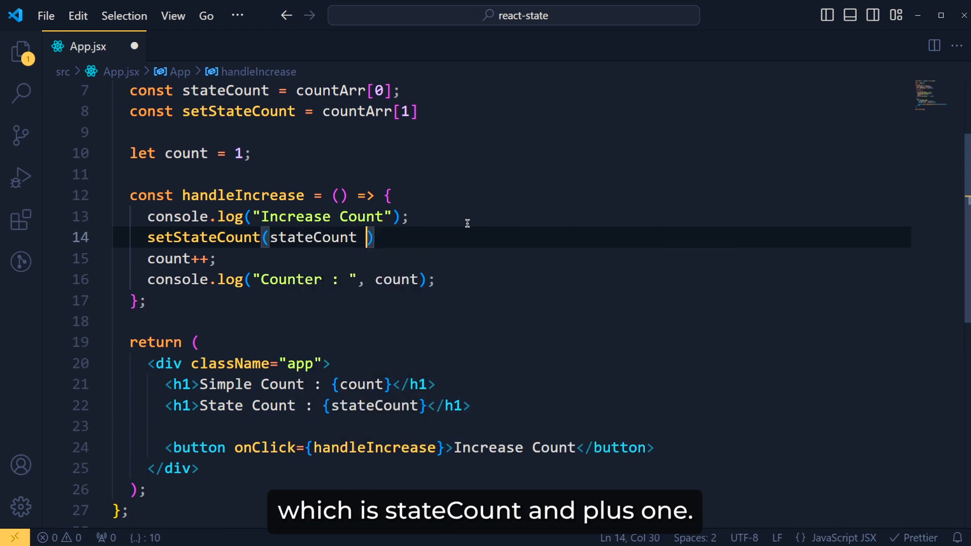
text(+ 1)
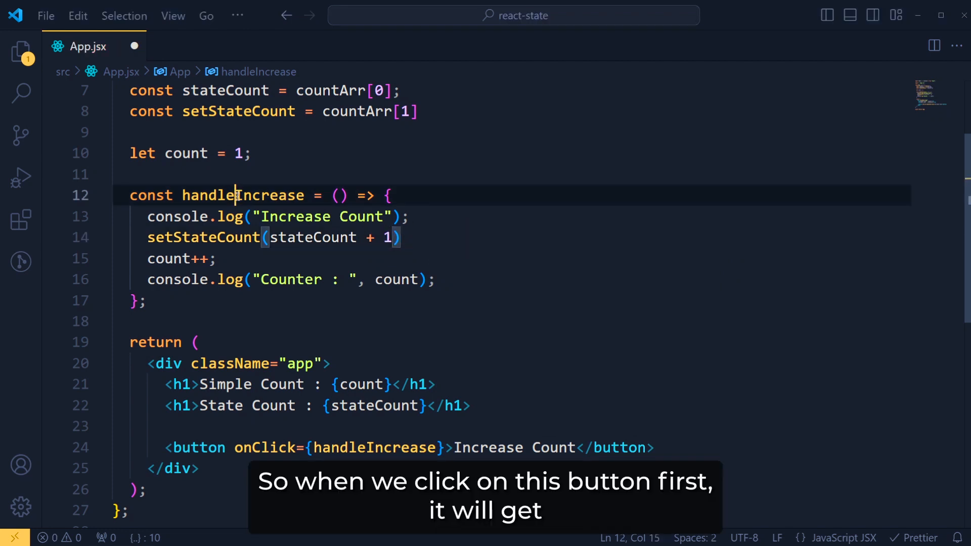
double_click(243, 195)
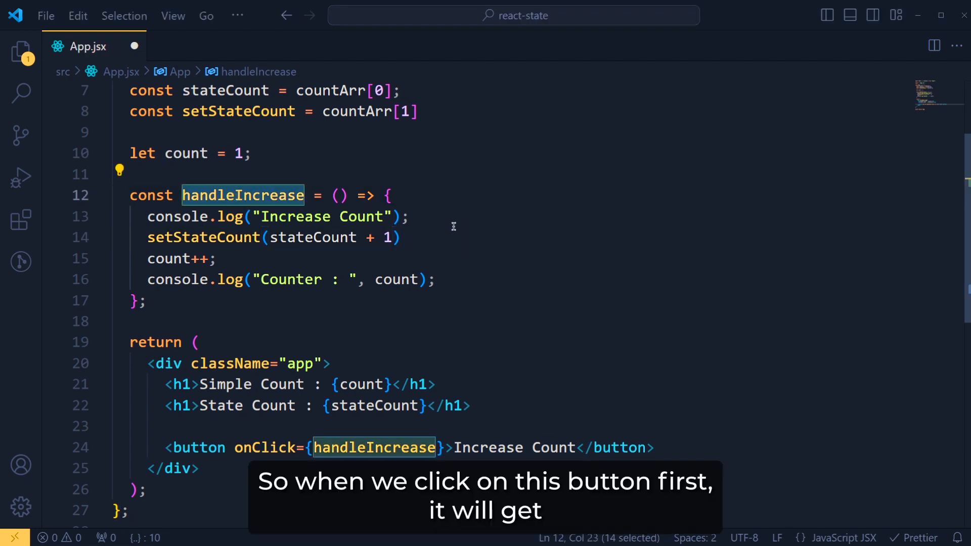
double_click(313, 237)
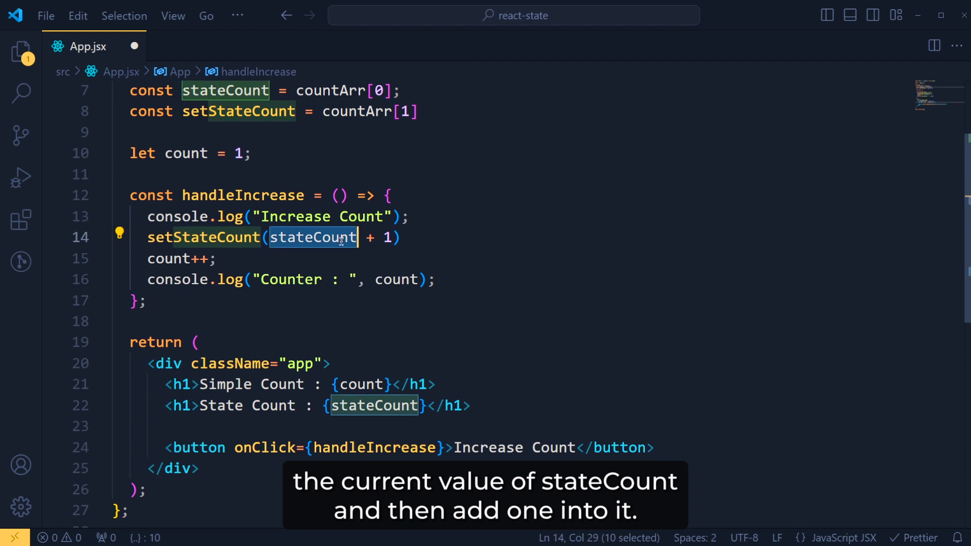
mouse_move(393, 241)
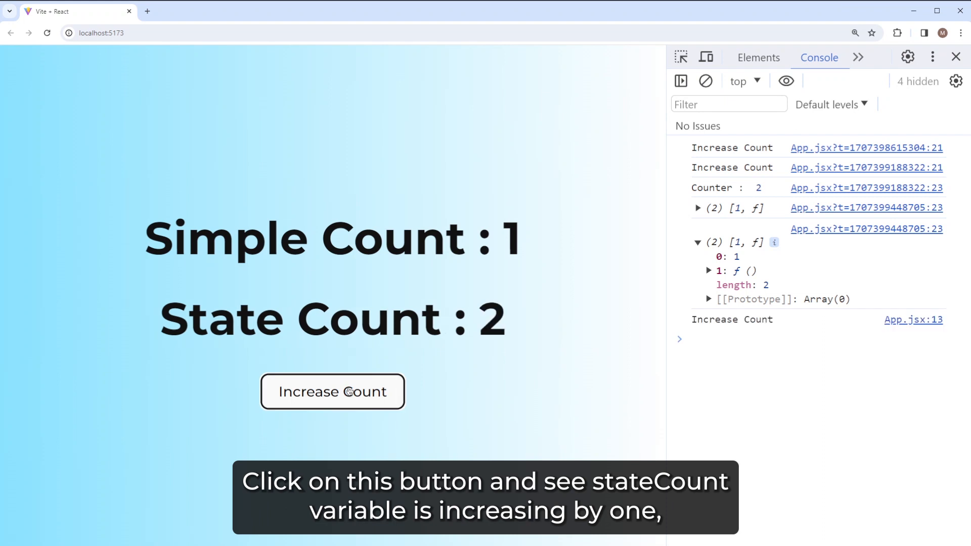
Raise State Count to 4 with button clicks, then reload so it resets to 1
click(333, 391)
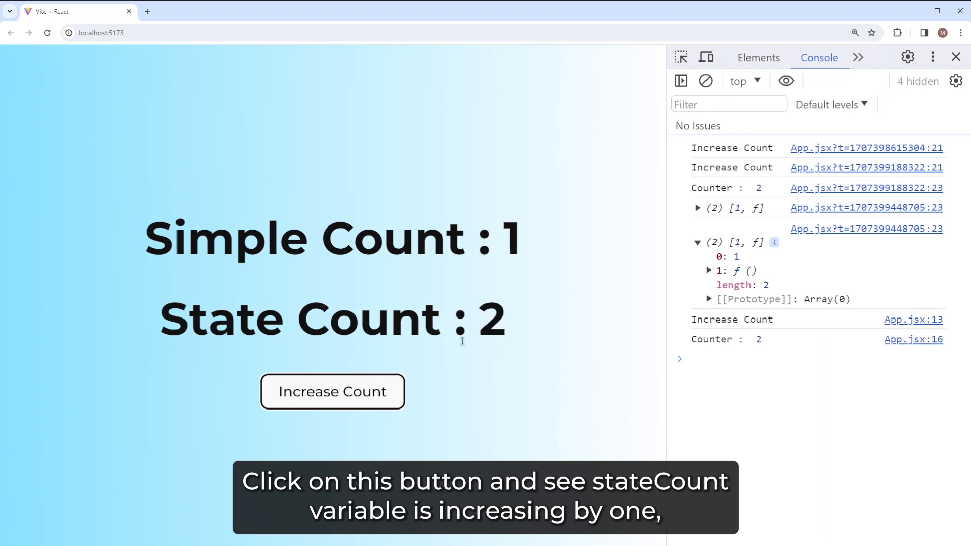
click(333, 392)
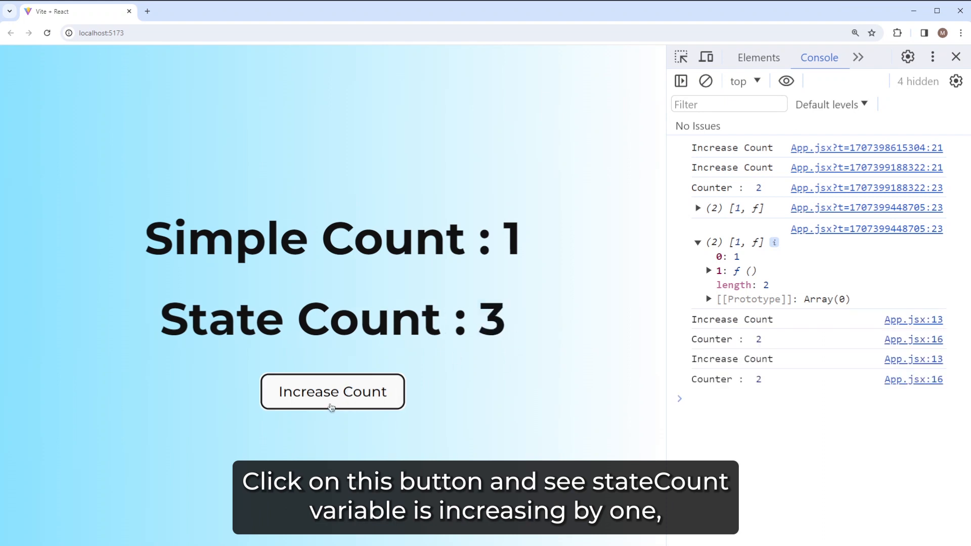
click(331, 392)
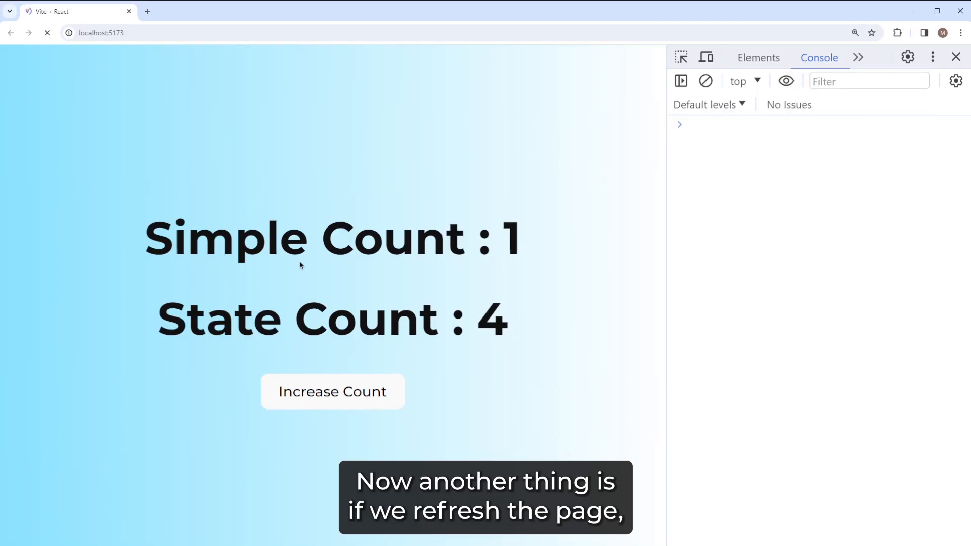
click(48, 33)
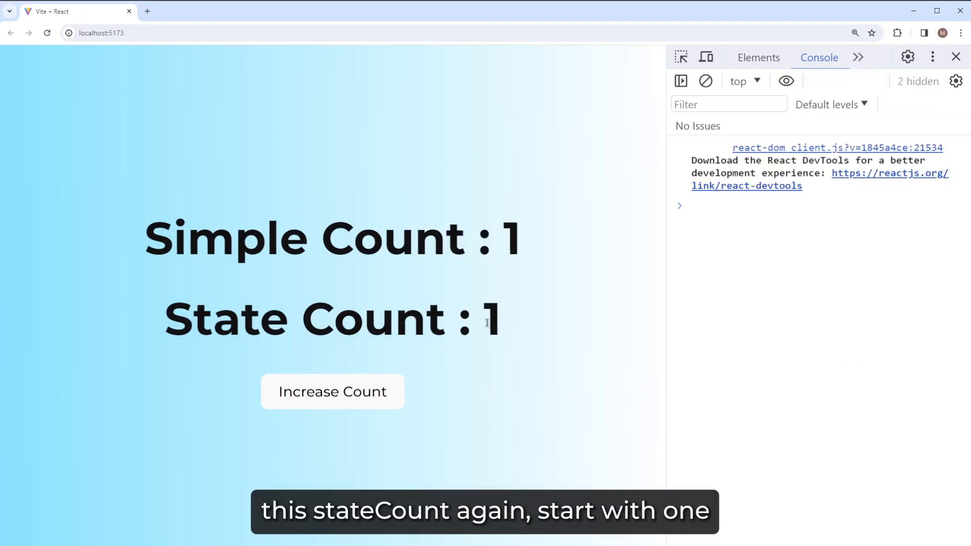
double_click(492, 317)
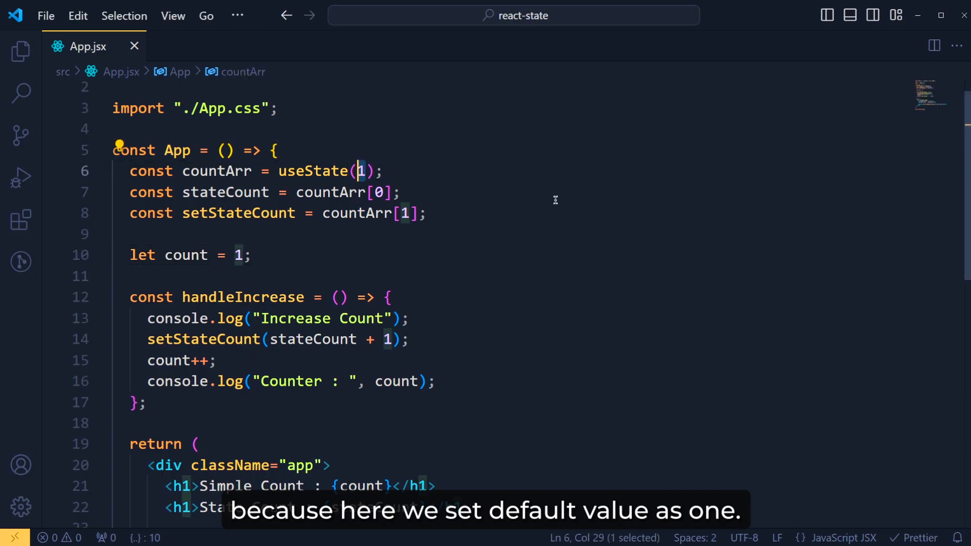
Change the initial state to useState(5)
text(5)
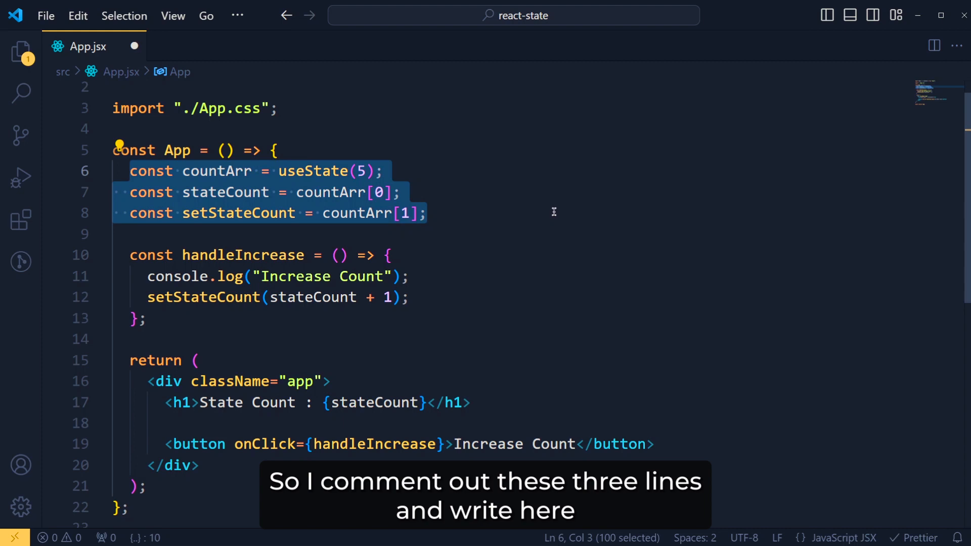
Comment out the three countArr lines and declare const [stateCount, setStateCount] = useState(1)
key(Ctrl+/)
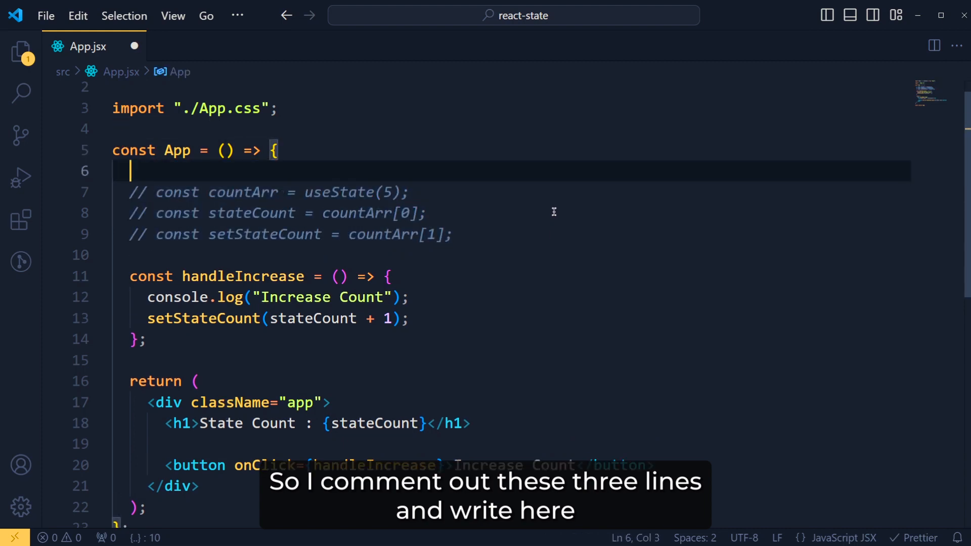
text(useState()
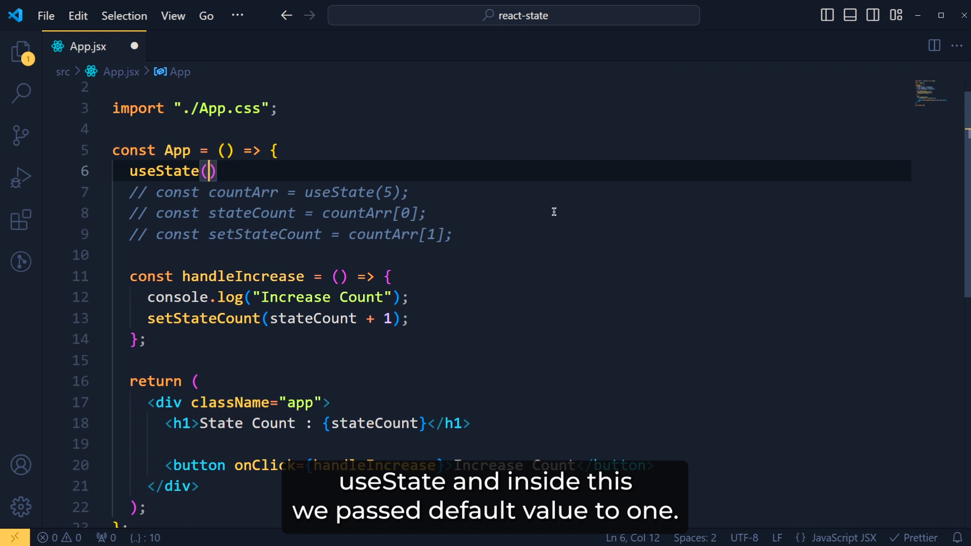
text(1)
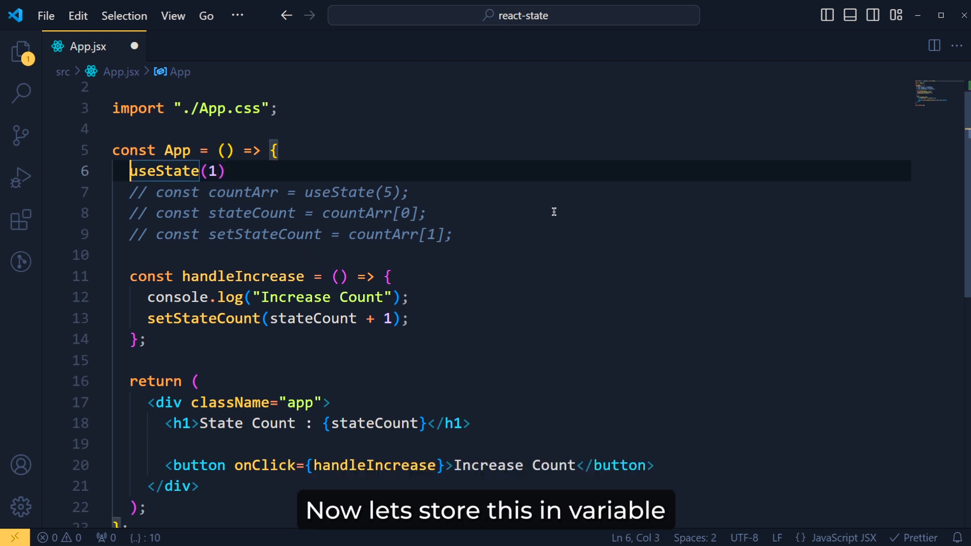
text(const =)
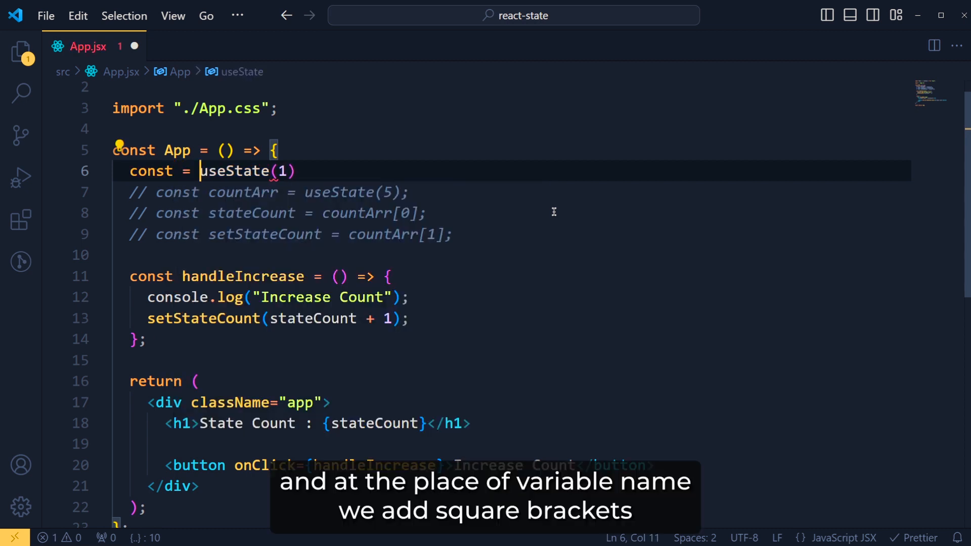
key(Backspace)
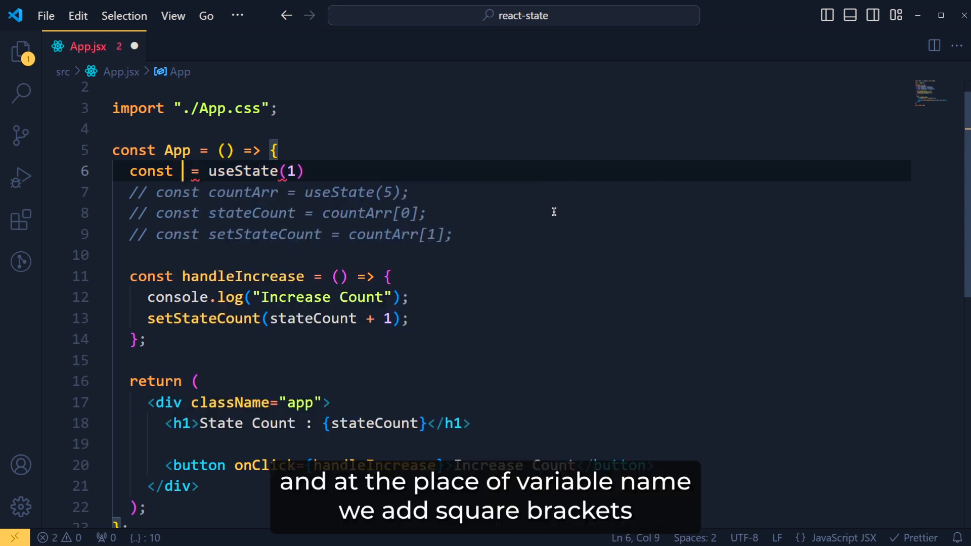
text([])
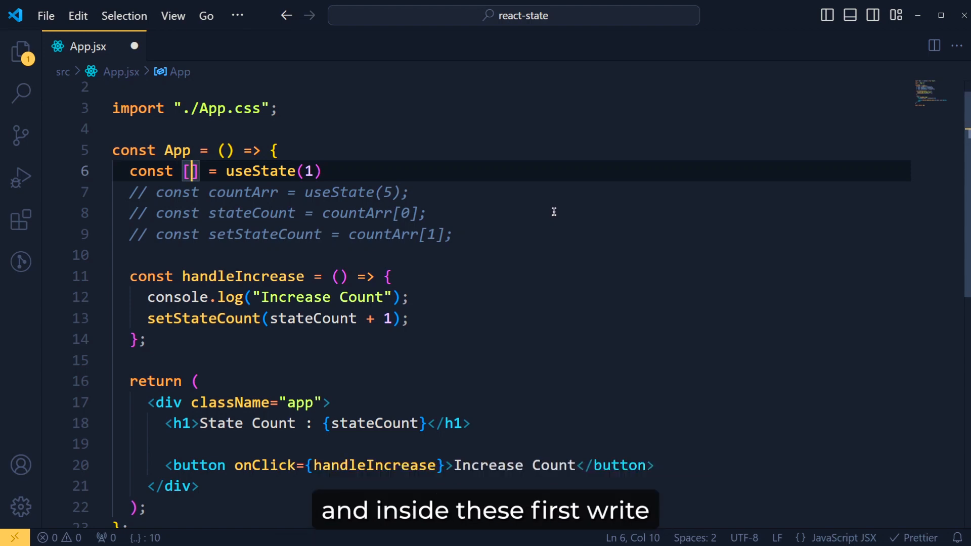
text(stateCount)
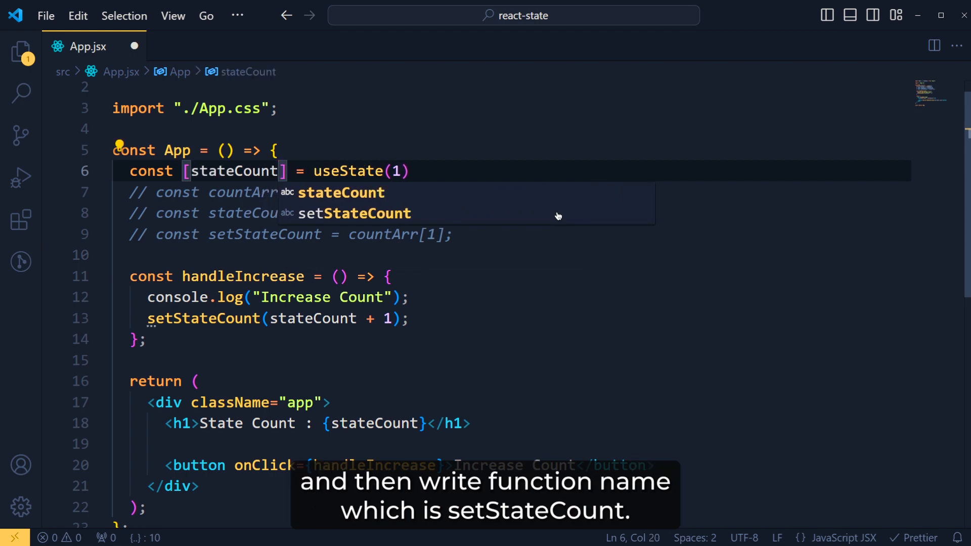
text(, setState)
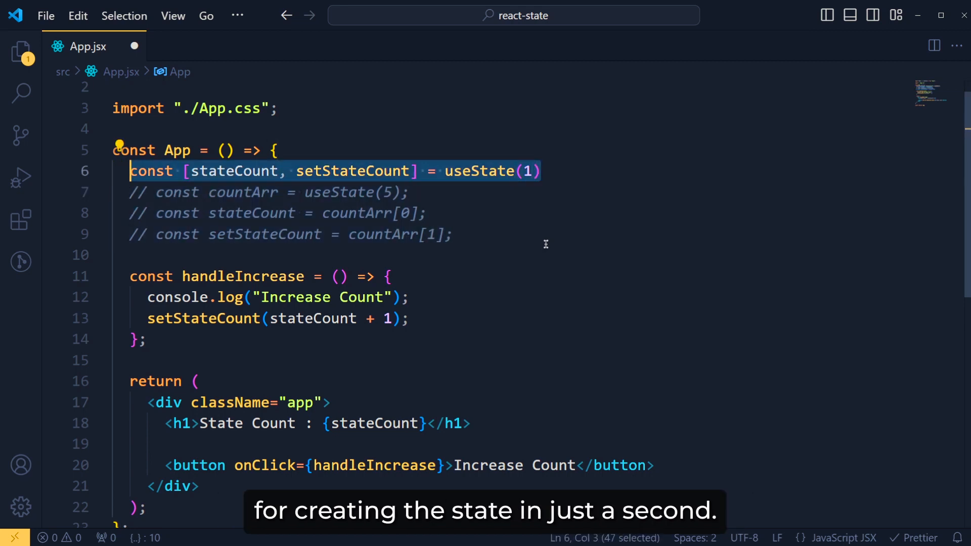
key(Delete)
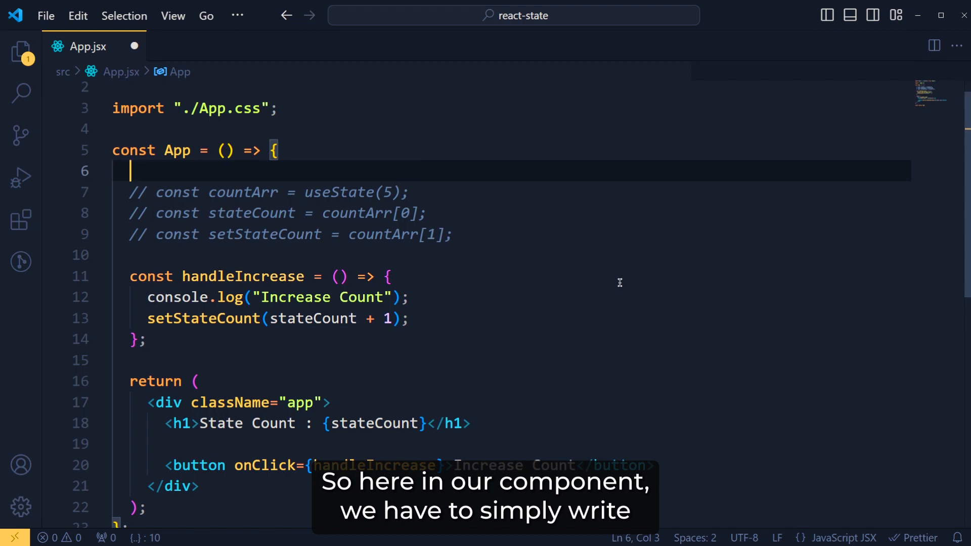
text(useState)
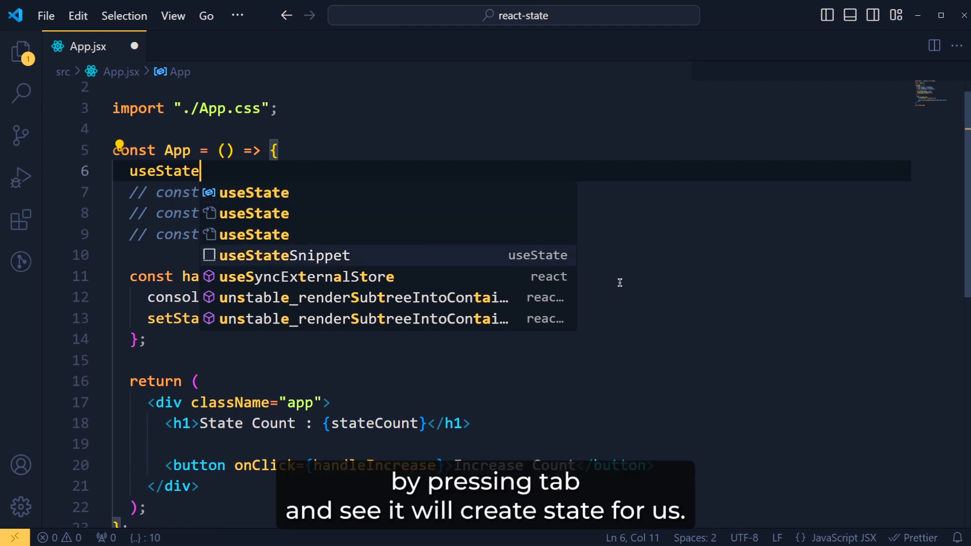
key(Tab)
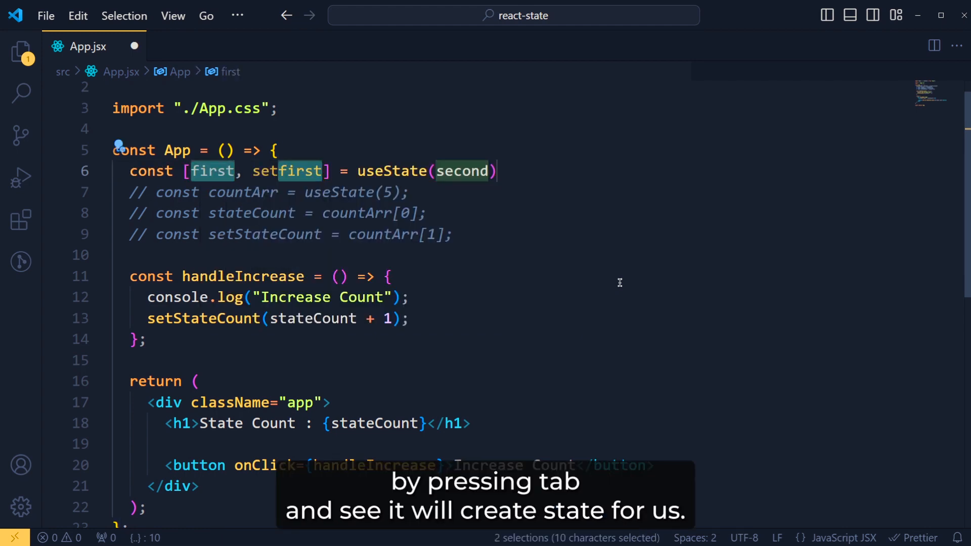
mouse_move(373, 244)
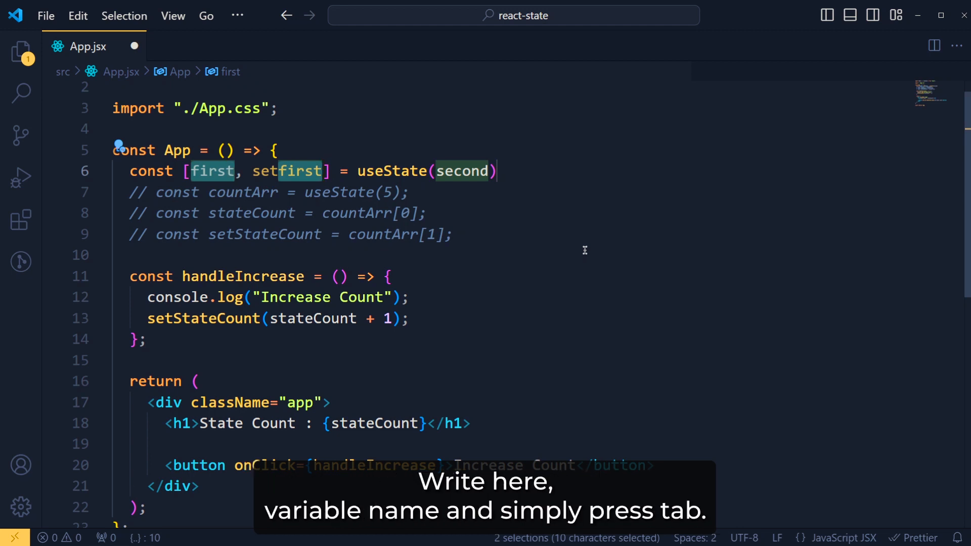
text(stateC)
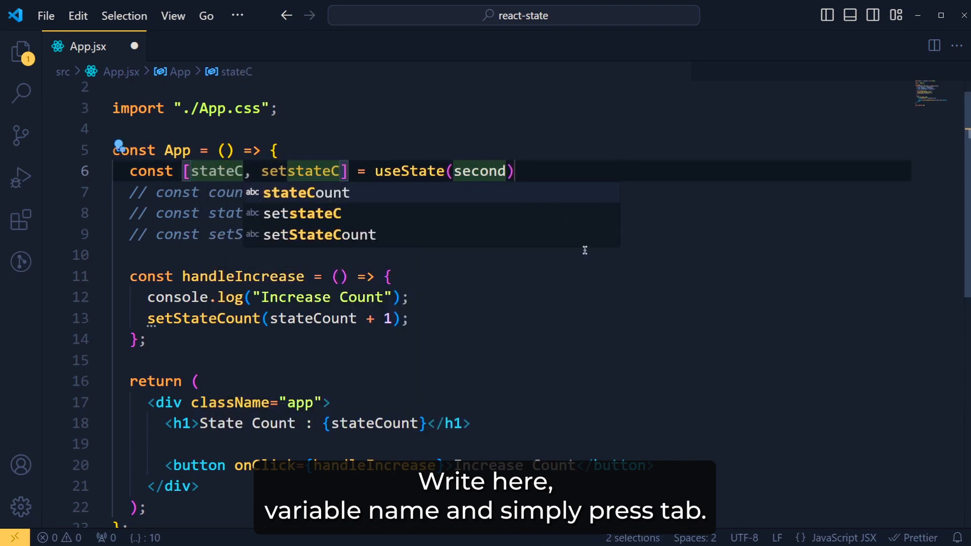
key(Tab)
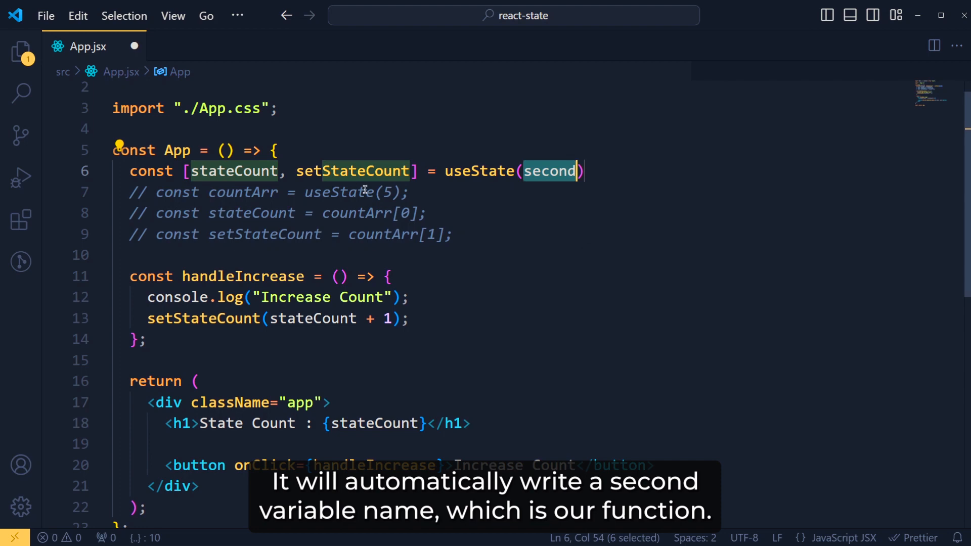
mouse_move(572, 220)
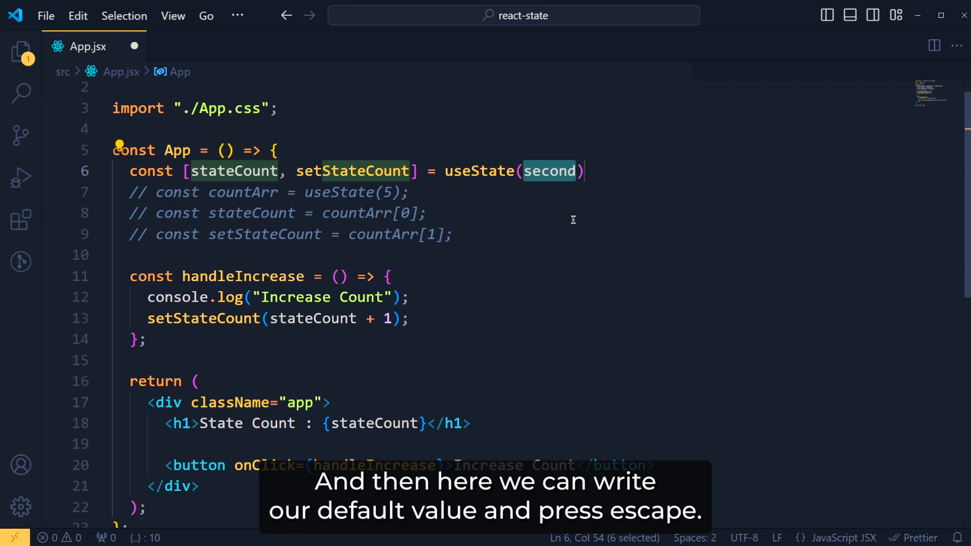
text(1)
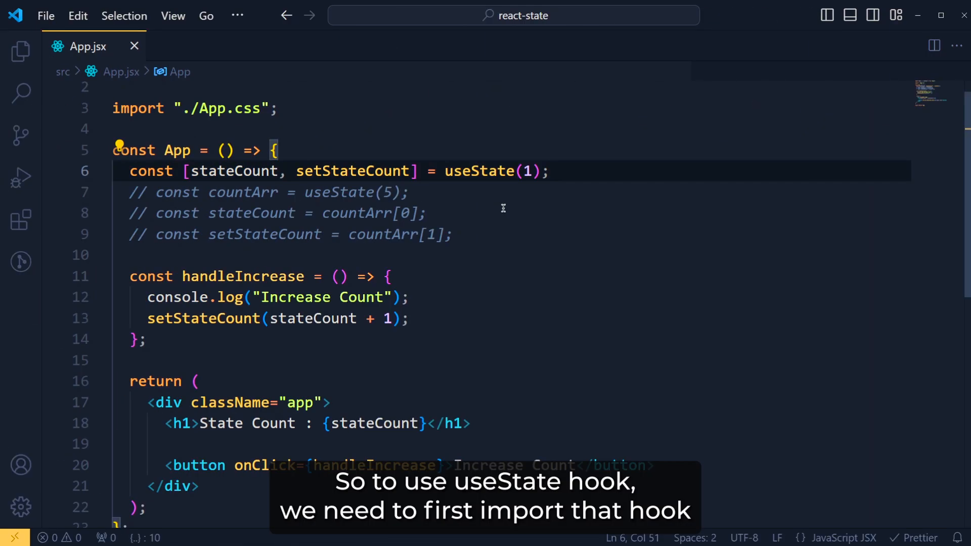
Import useState from react and highlight the usages of stateCount and setStateCount
text(import React, { useState } from "react";)
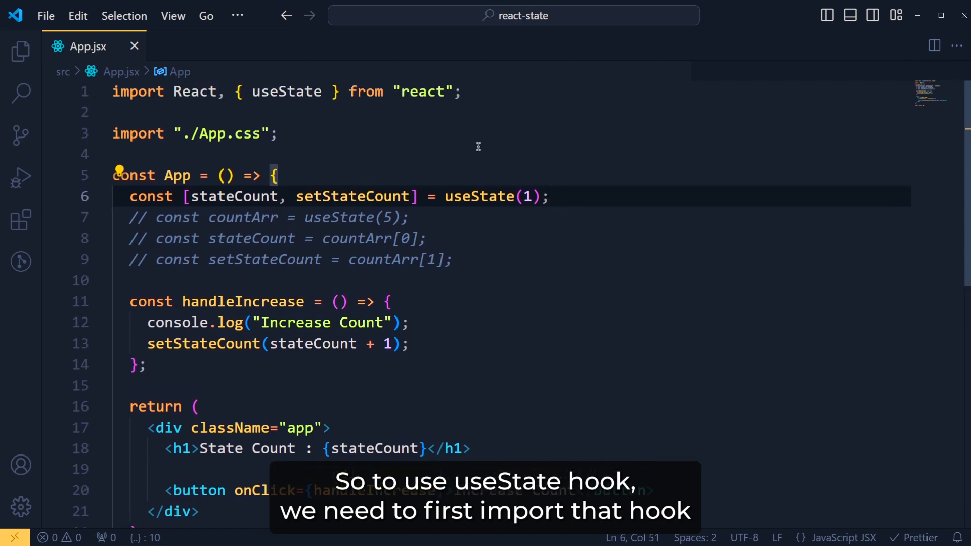
double_click(287, 91)
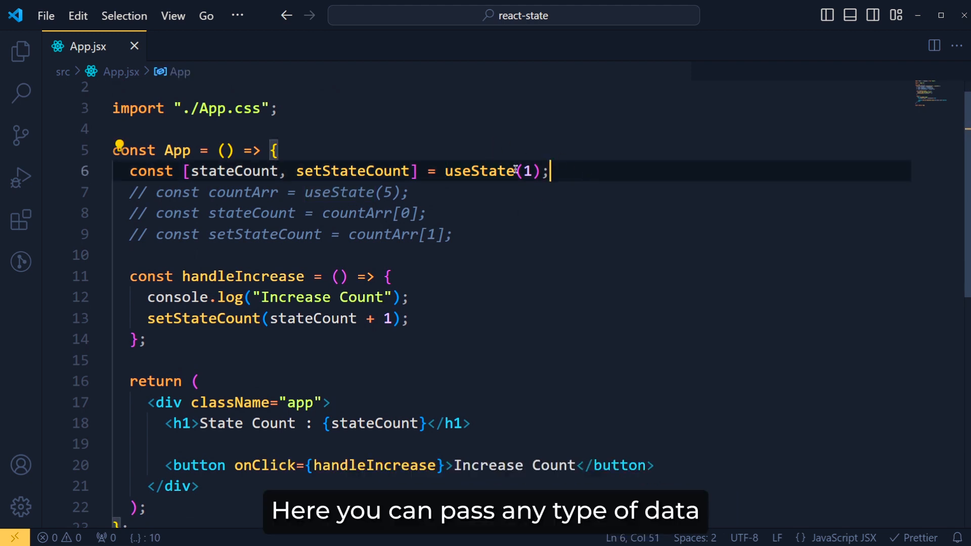
double_click(525, 171)
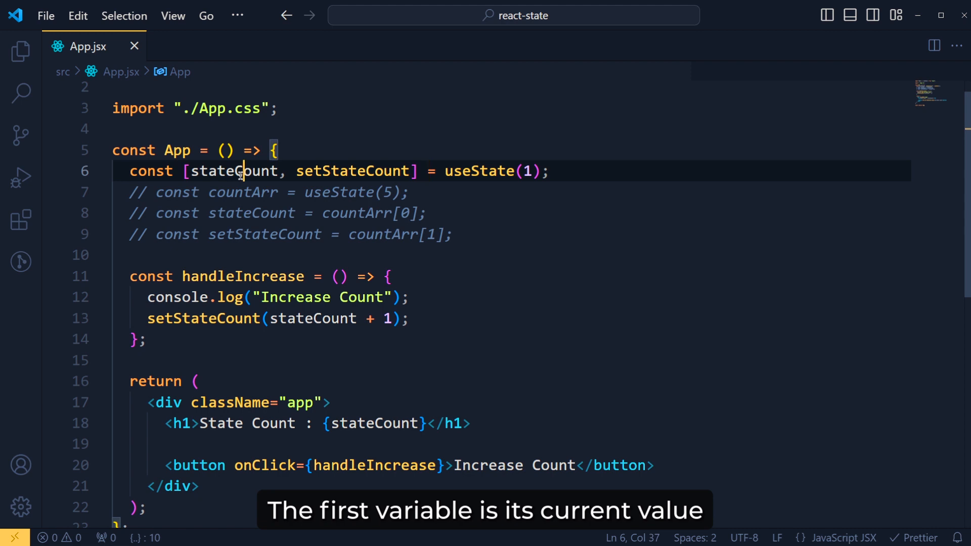
double_click(234, 171)
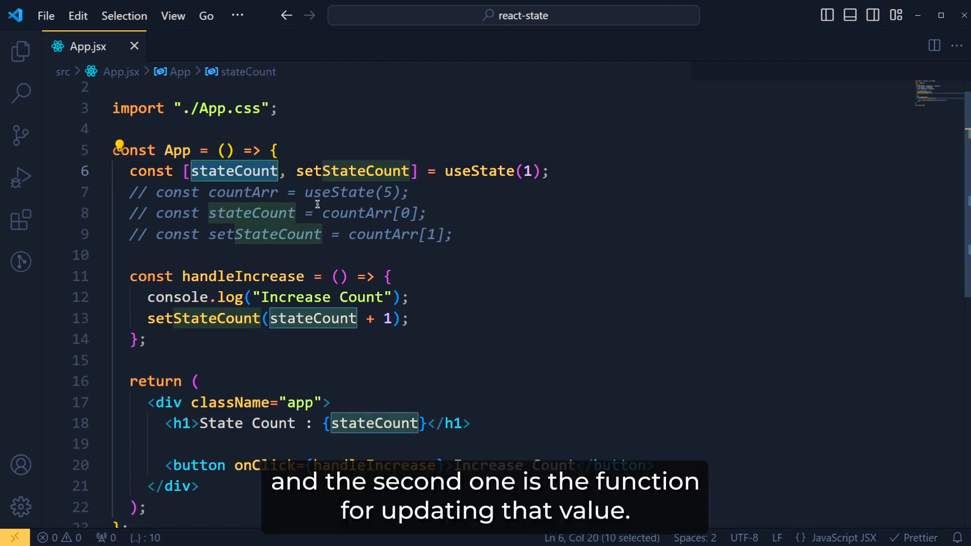
double_click(352, 170)
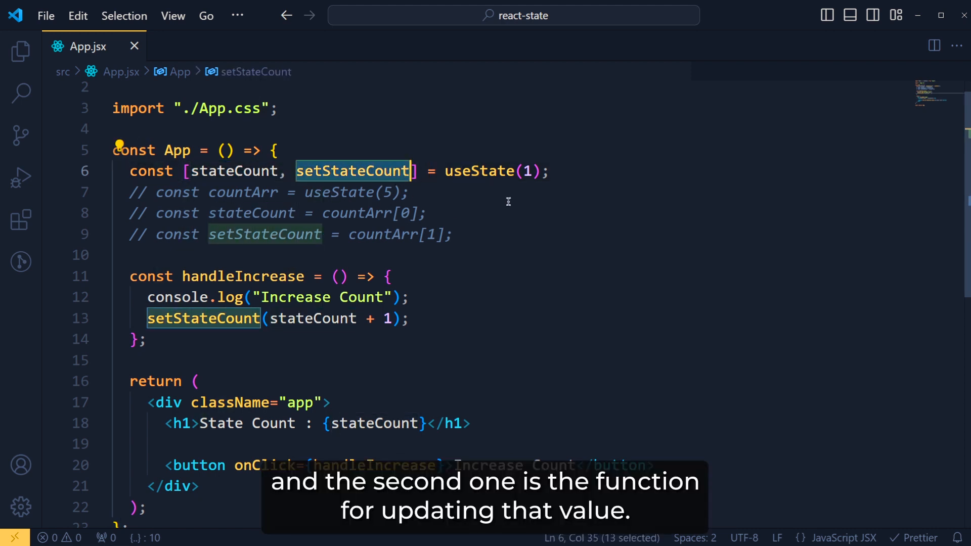
mouse_move(526, 203)
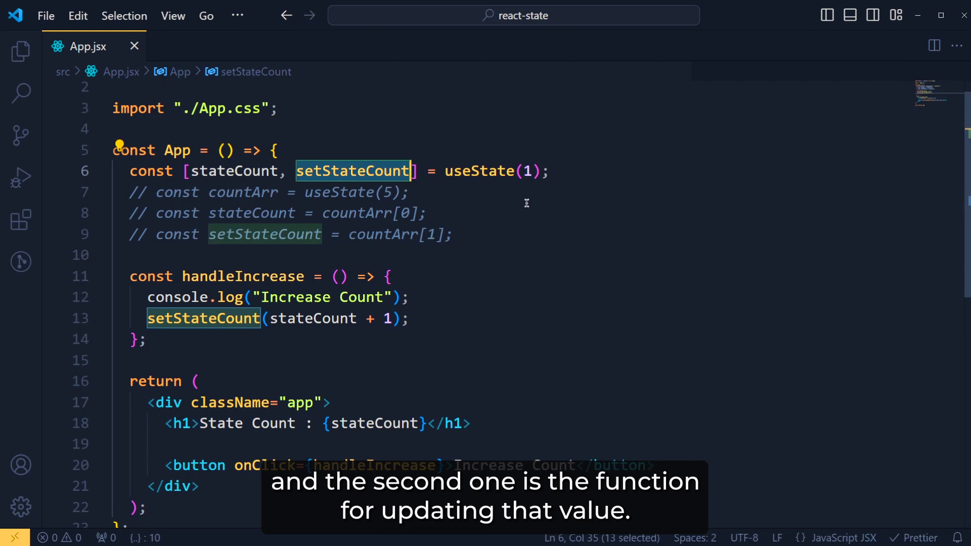